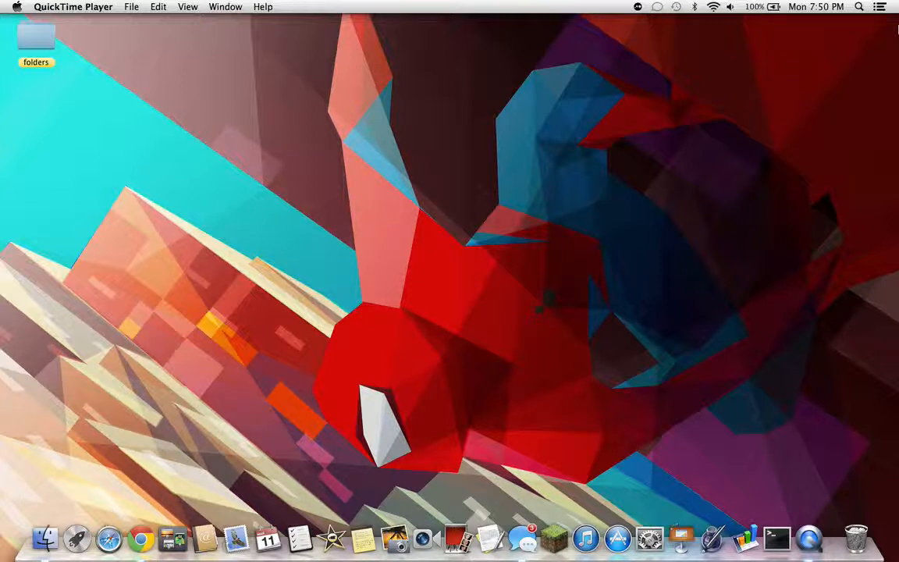
mouse_move(140, 537)
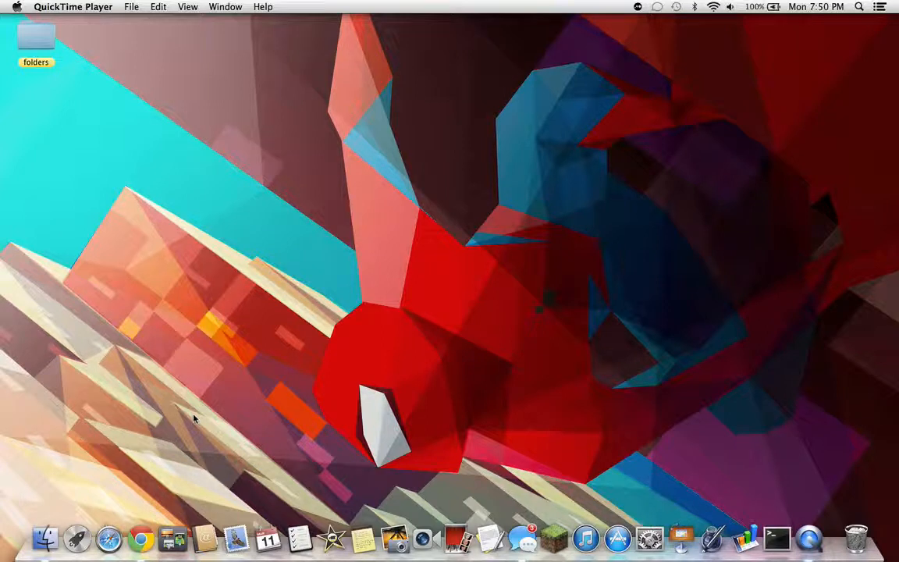
Search Google for 'bukkit' in Chrome and open the wiki's 'Setting up a server' guide
left_click(195, 419)
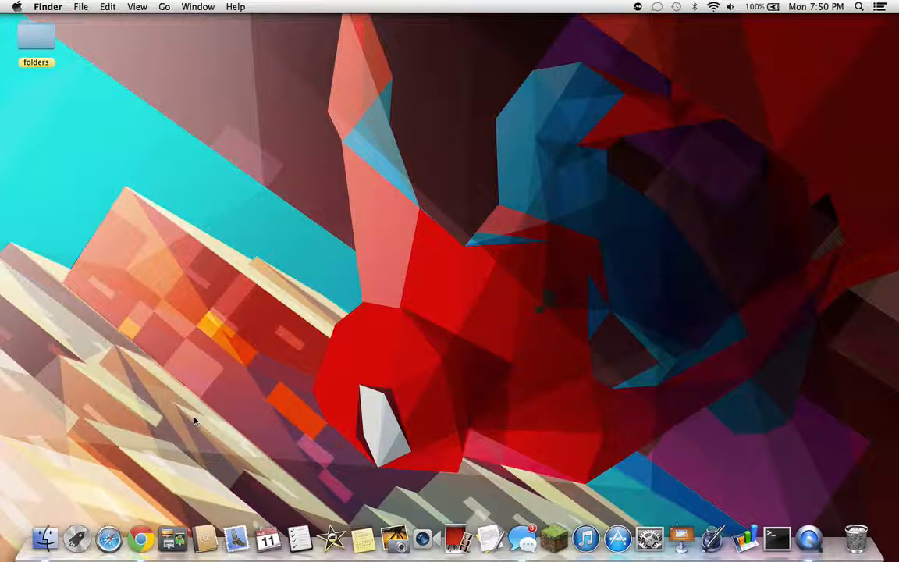
mouse_move(145, 515)
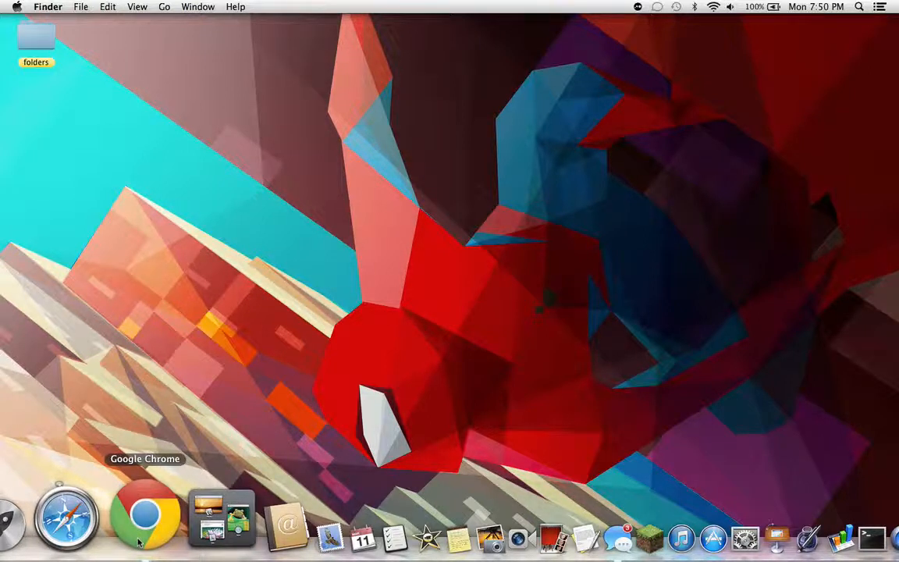
left_click(145, 515)
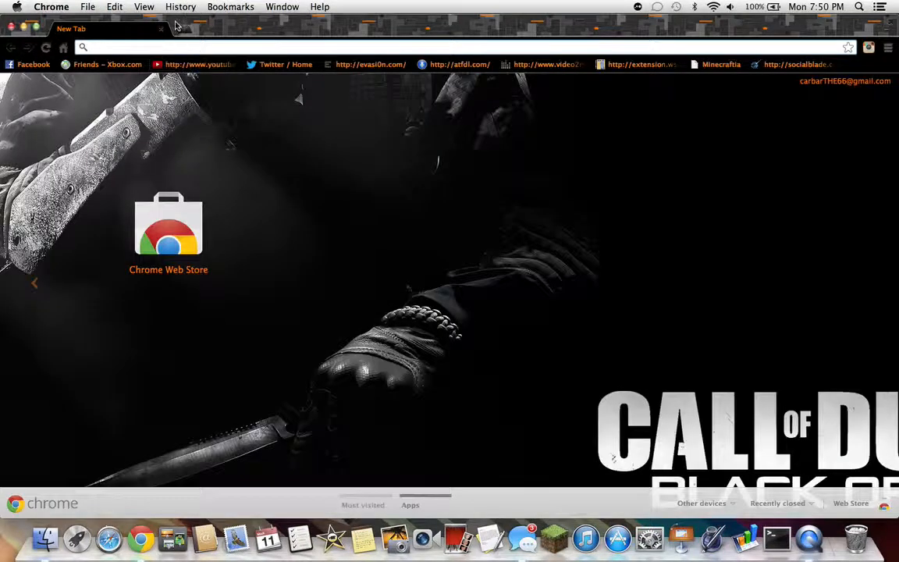
type("bukkit&aq=f&oq=bukkit&aqs=chrome.0.59j60l3j0l2.1122&sourceid=chrome&ie=UTF-8")
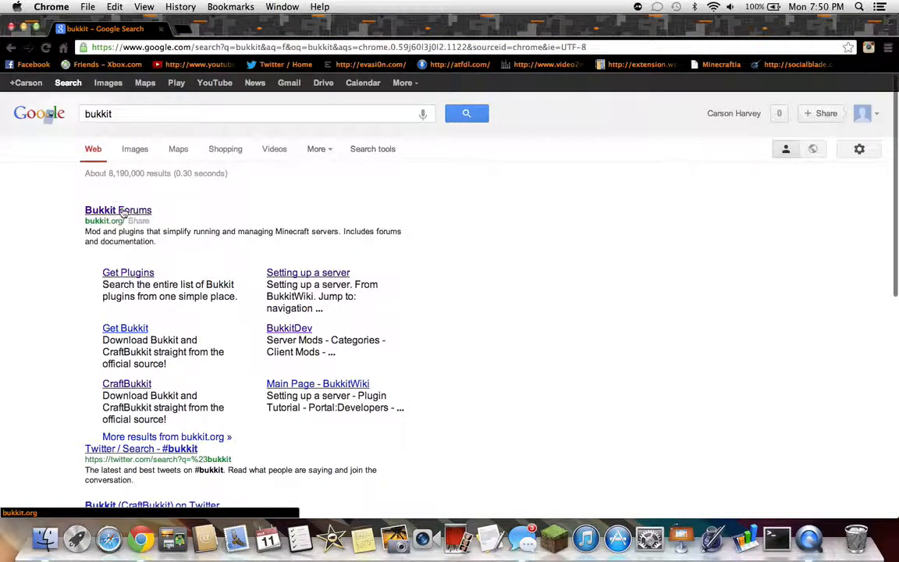
left_click(117, 210)
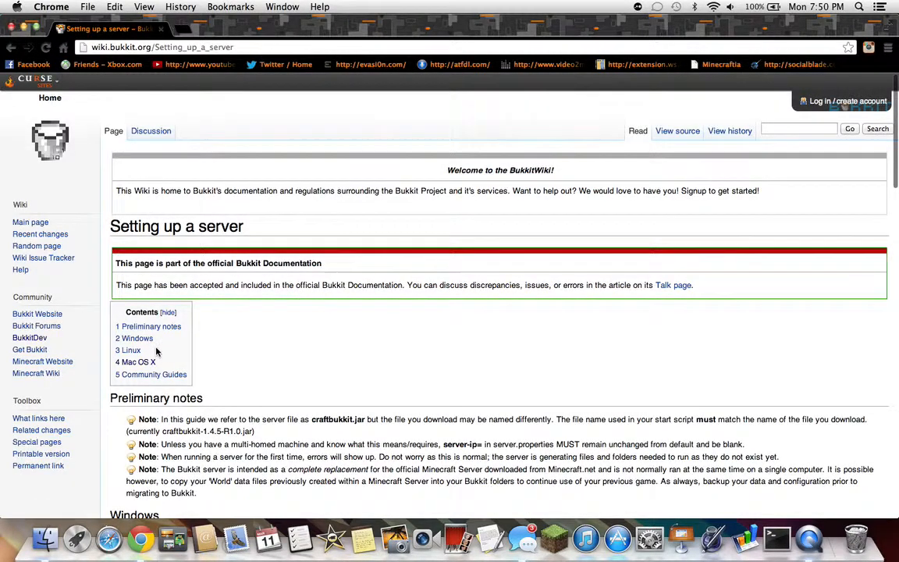
scroll("down", 3)
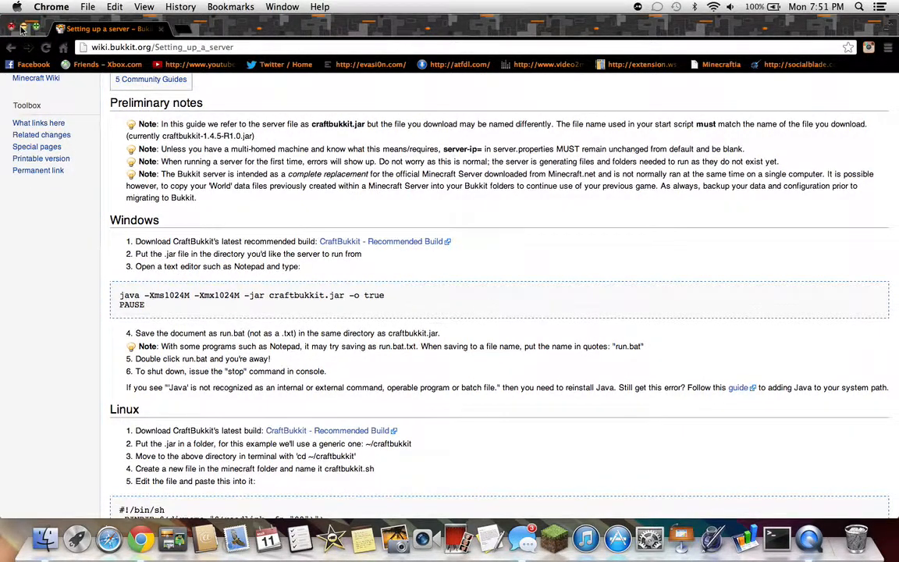
Create a new desktop folder named 'Bukkit Server'
right_click(231, 202)
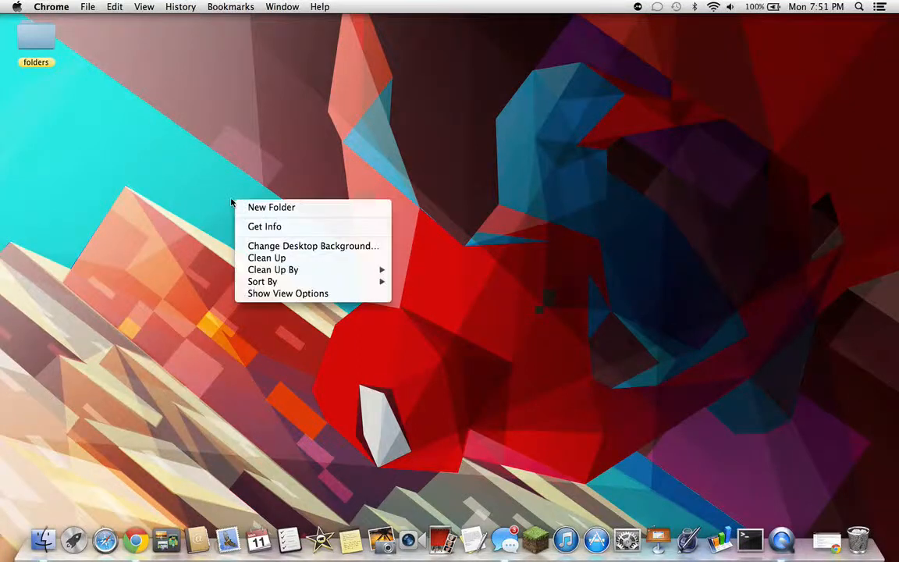
left_click(271, 206)
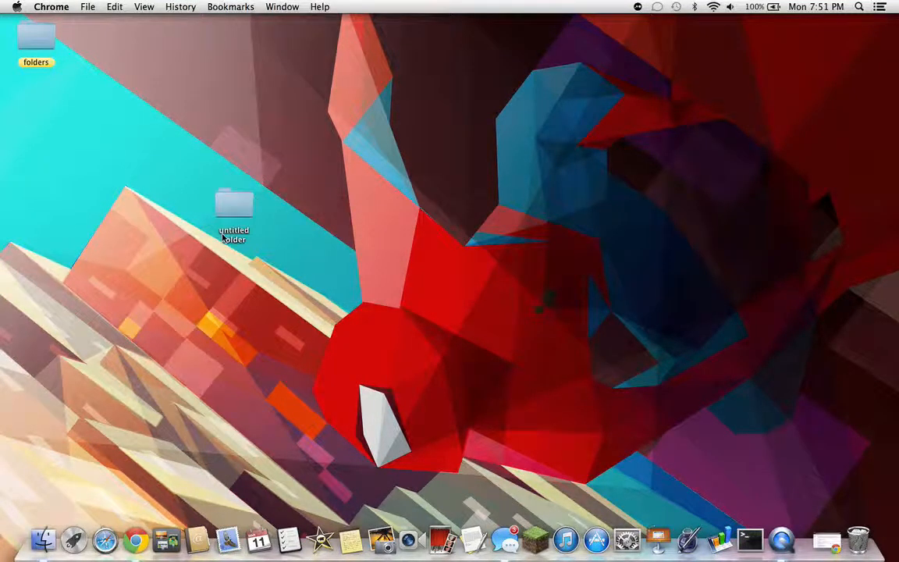
left_click(234, 204)
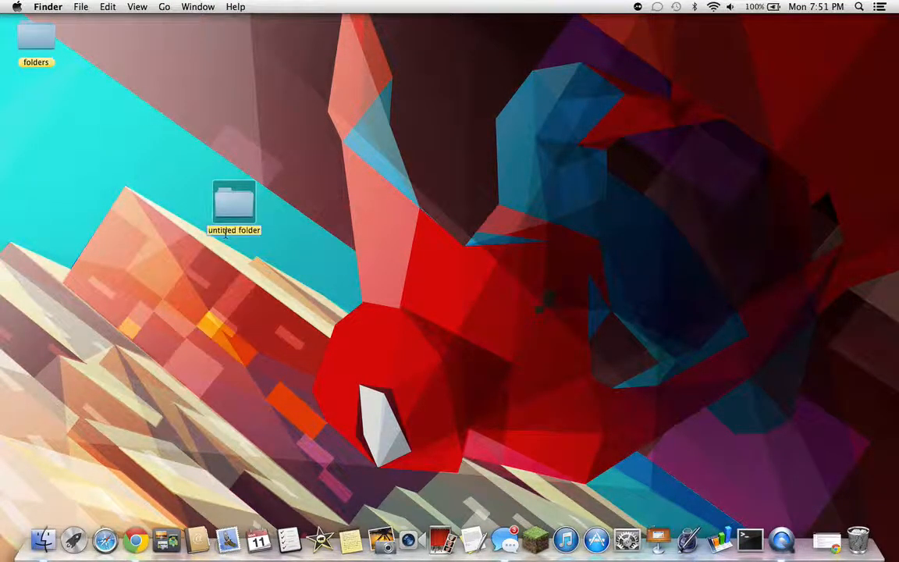
type("Bukkit Server")
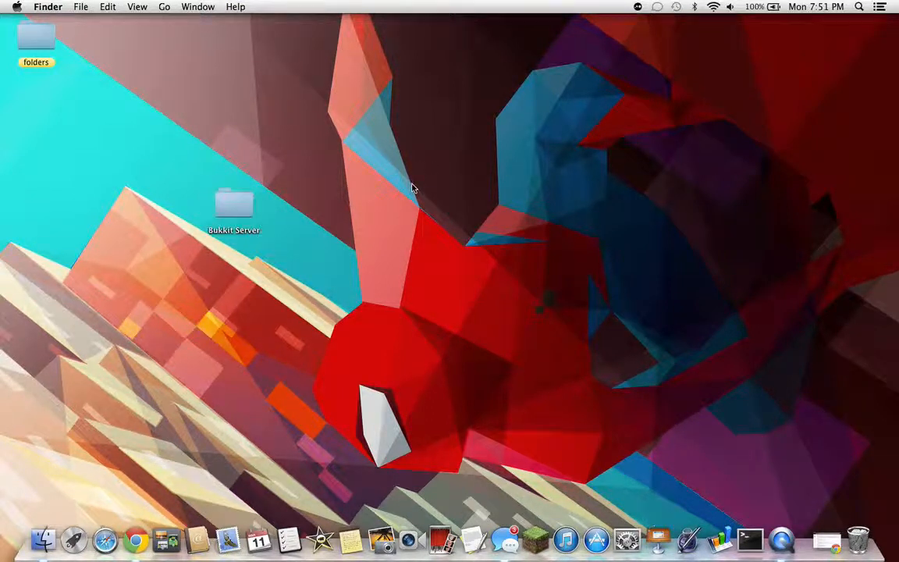
mouse_move(43, 509)
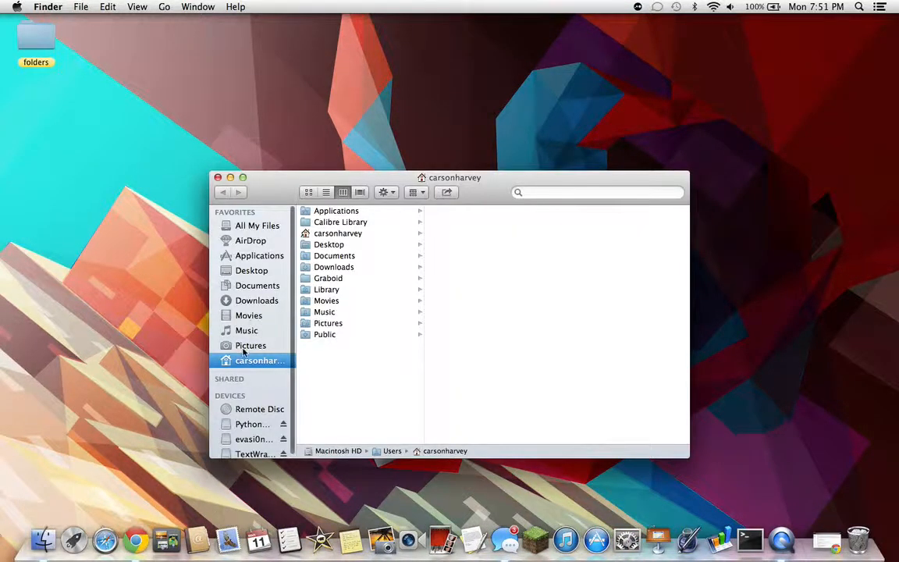
Move the downloaded server jar into the folder and rename it craftbukkit.jar
left_click(257, 300)
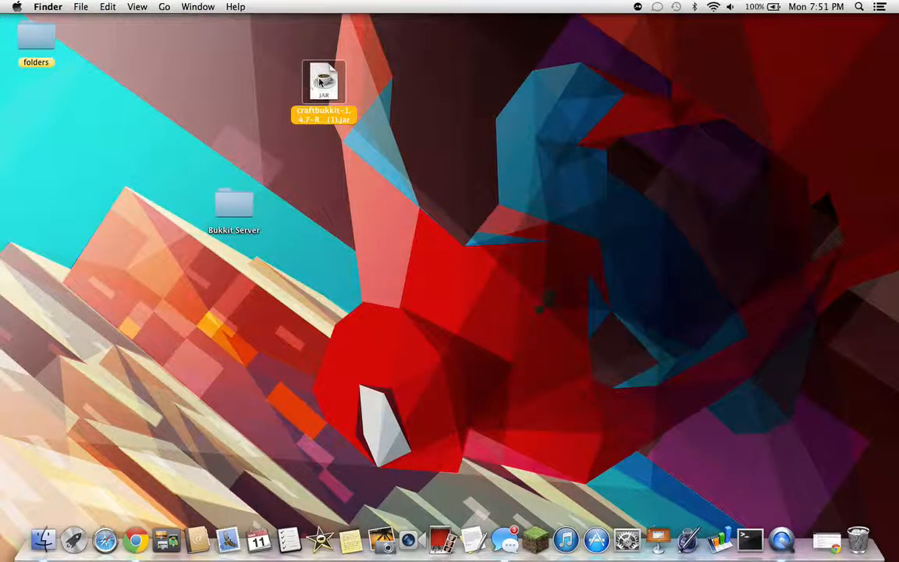
double_click(234, 204)
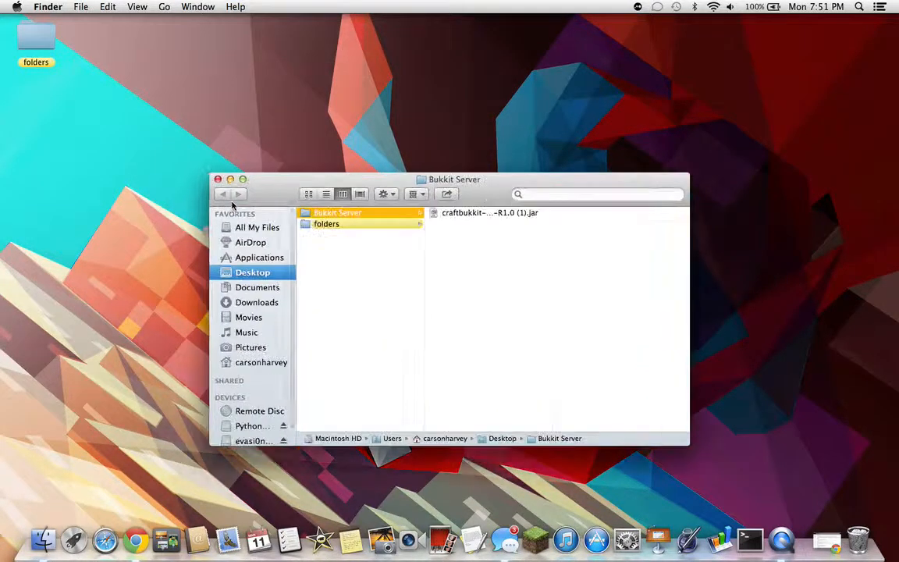
left_click(489, 212)
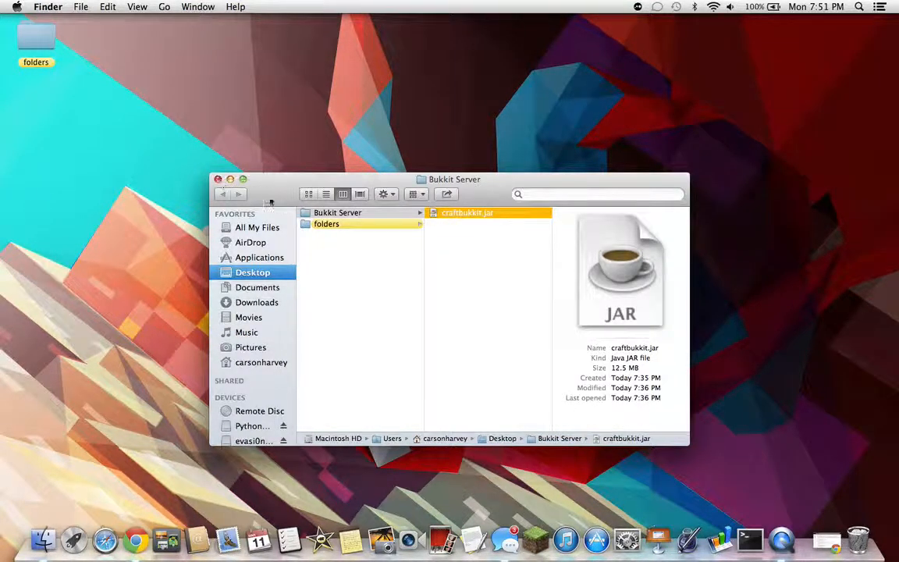
Launch TextEdit from Spotlight and start a new blank document
left_click(218, 179)
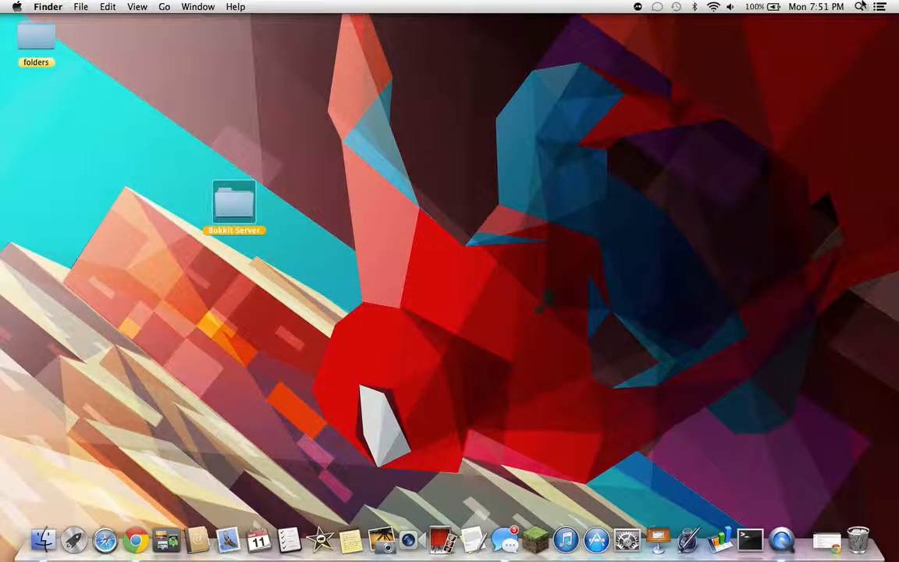
type("textedit")
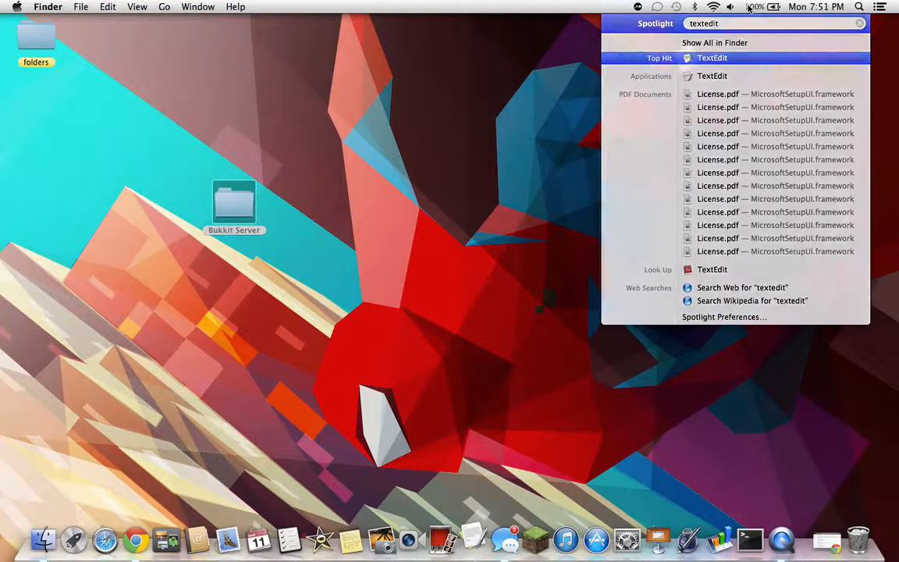
left_click(711, 58)
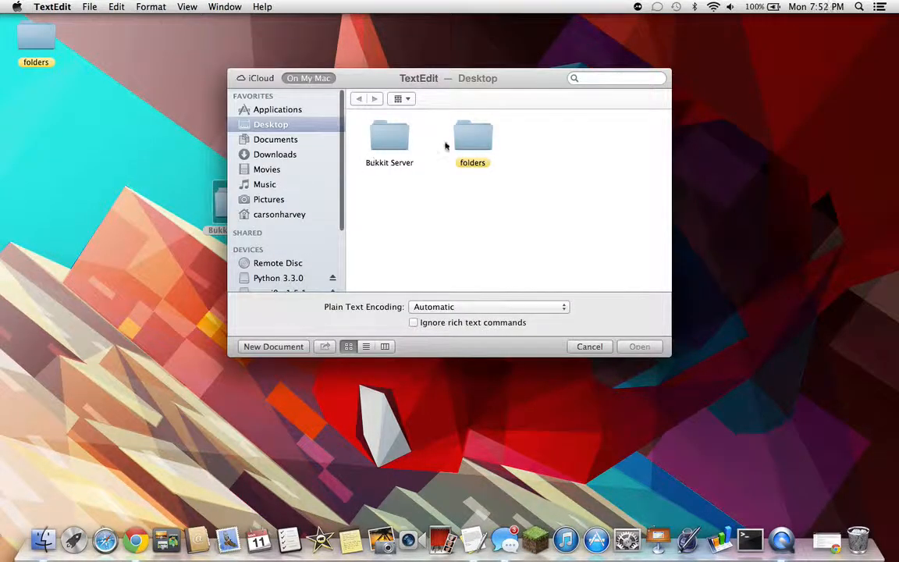
left_click(589, 346)
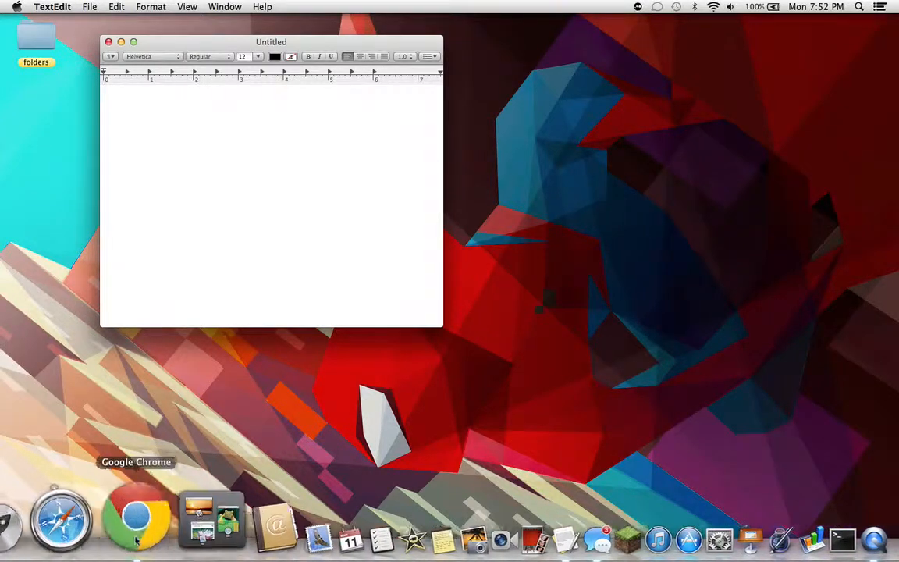
Return to the Chrome wiki guide and scroll to the Mac OS X startup script
left_click(137, 519)
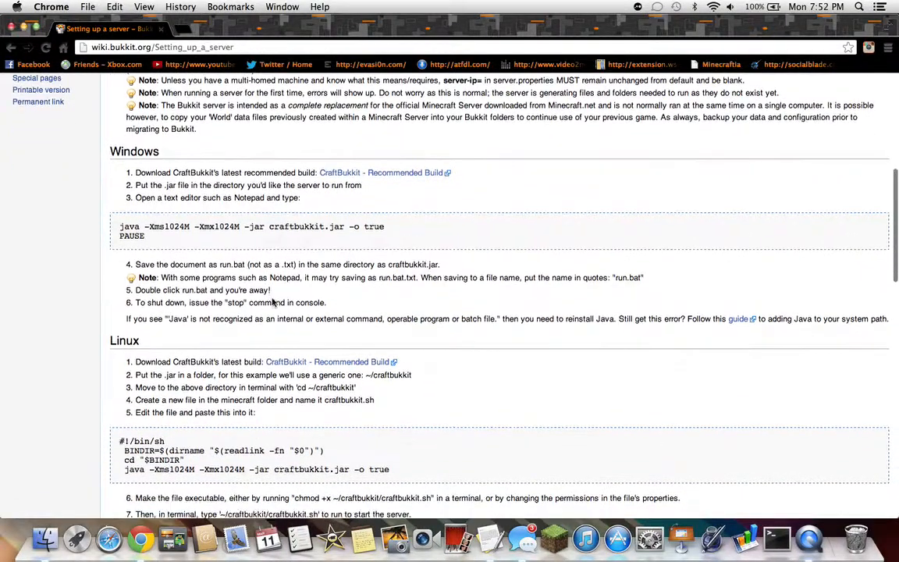
scroll("down", 3)
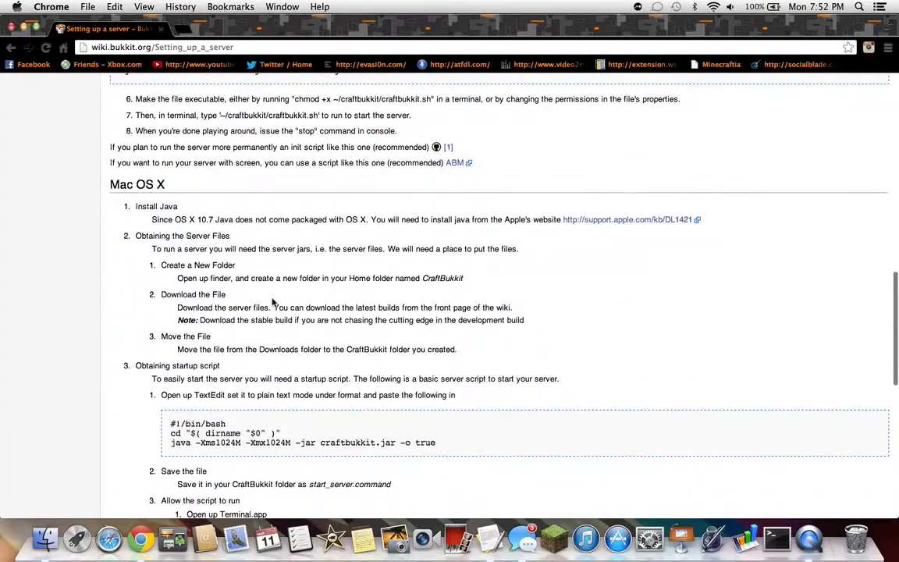
scroll("down", 3)
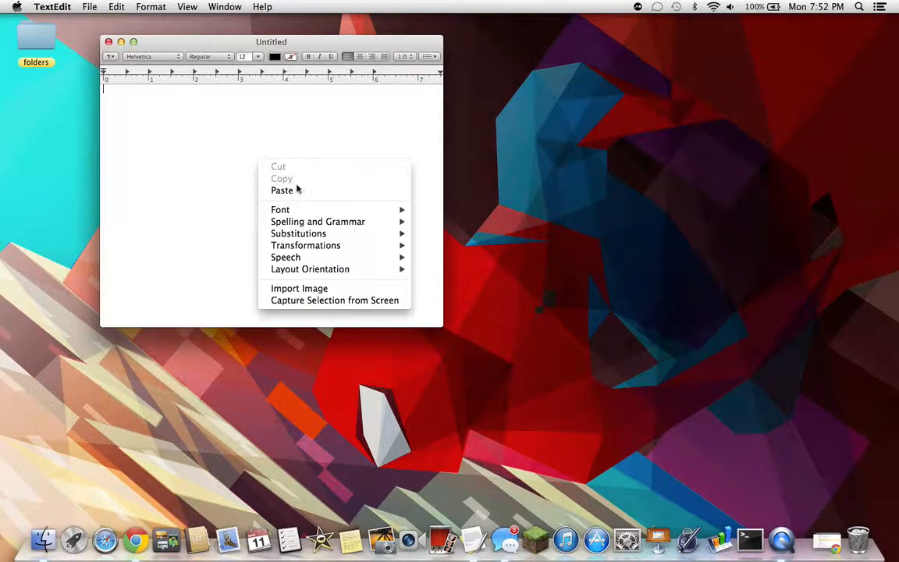
Paste the bash startup script and change the -Xms and -Xmx values to 3g
left_click(281, 190)
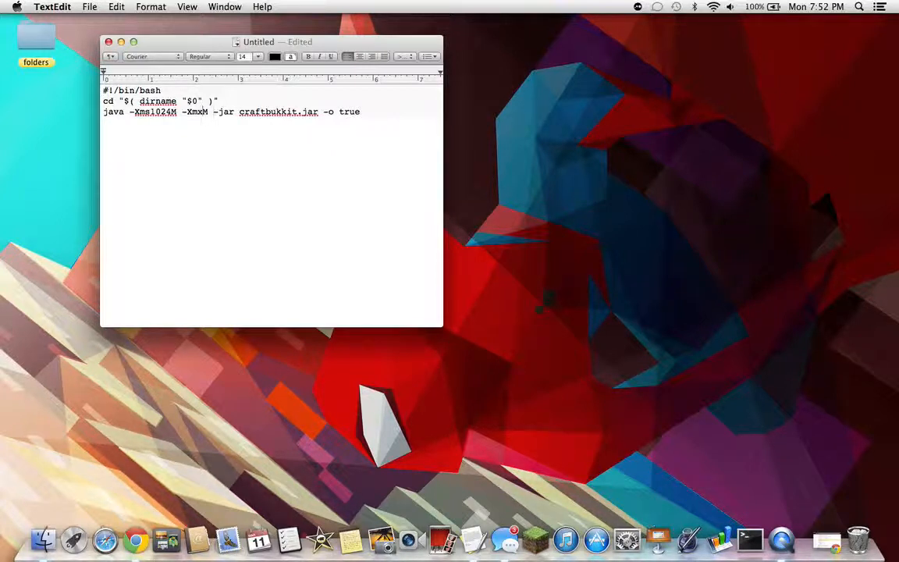
type("3g")
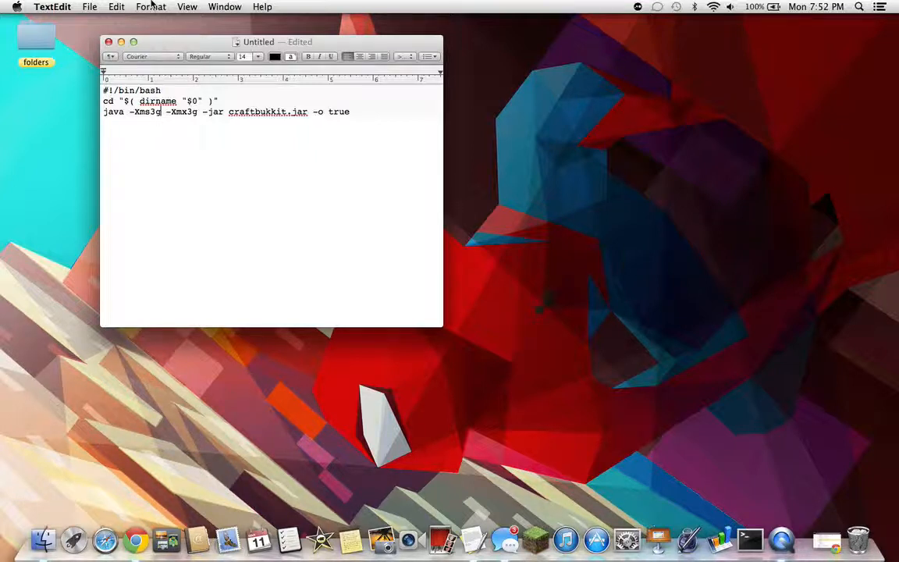
Convert the three-line 3g startup script document to plain text, confirming the prompt
left_click(150, 6)
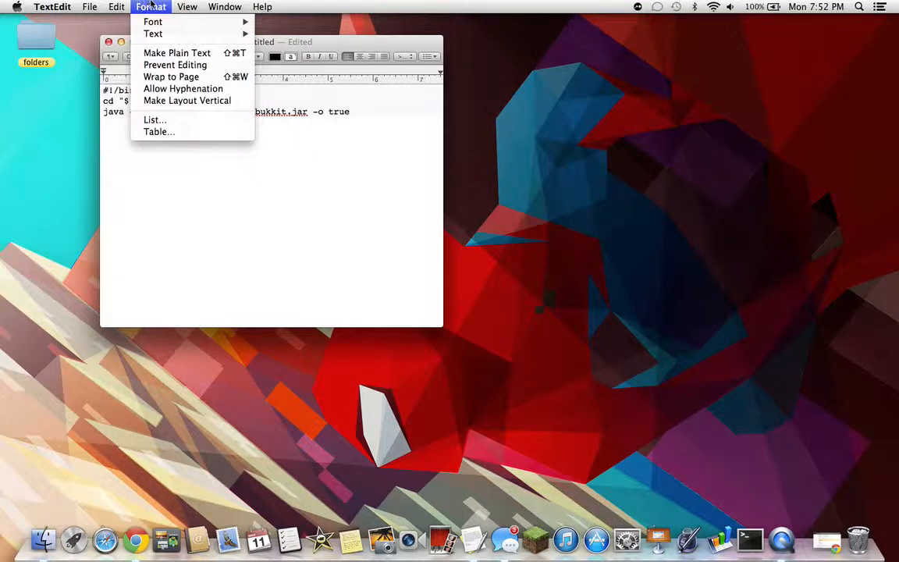
left_click(177, 53)
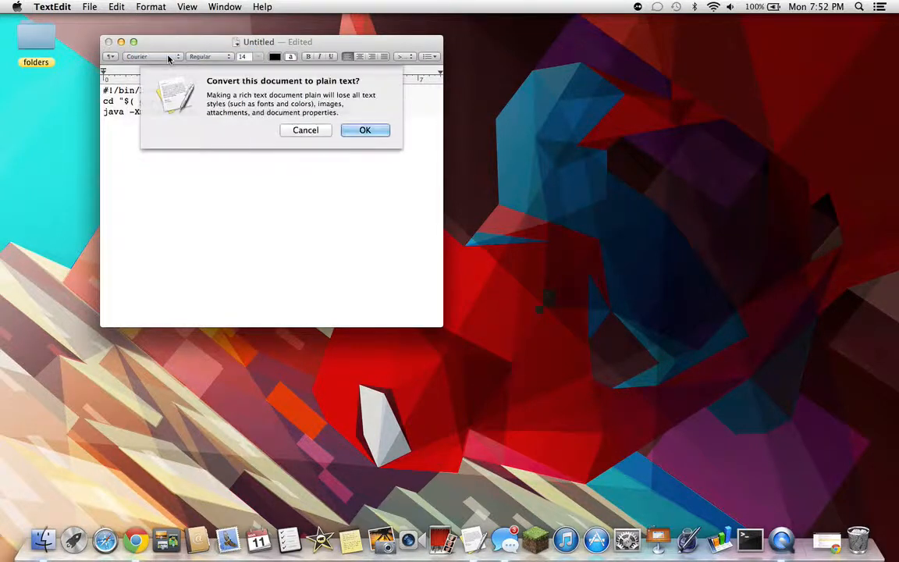
left_click(364, 129)
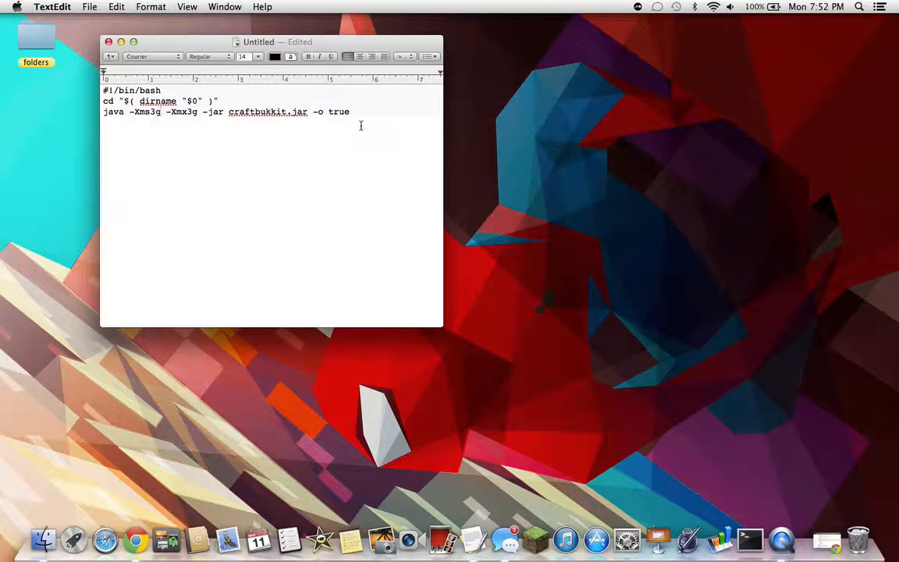
left_click(89, 7)
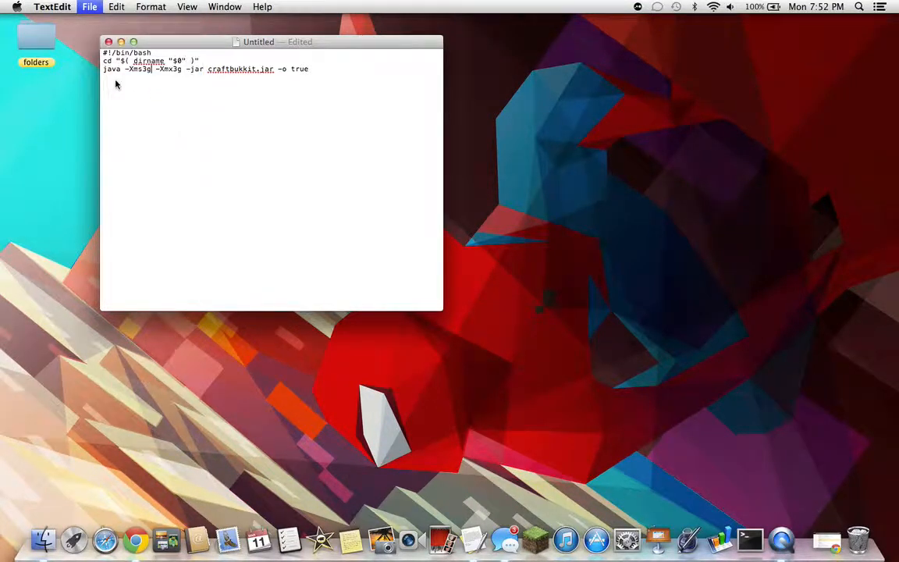
Save the plain-text script as start.command with Desktop as the location
left_click(89, 7)
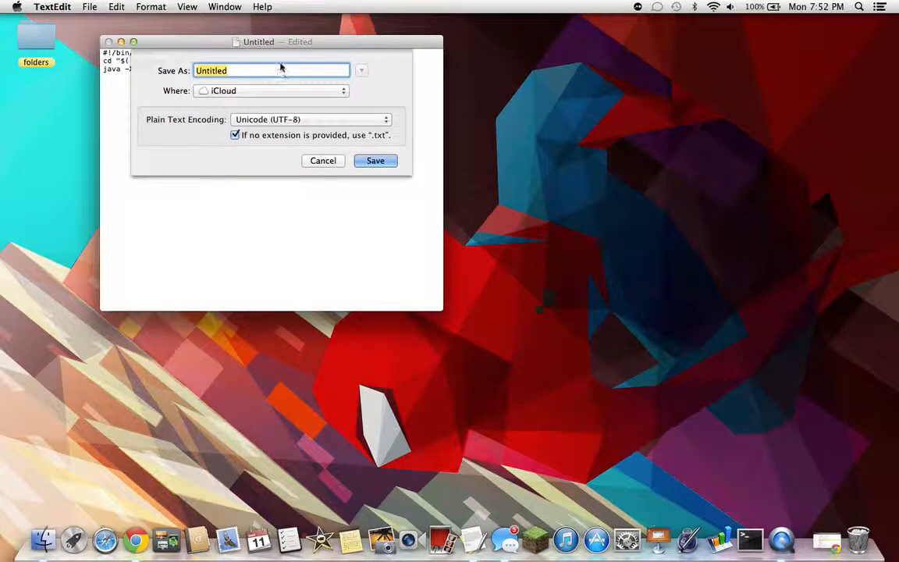
type("st")
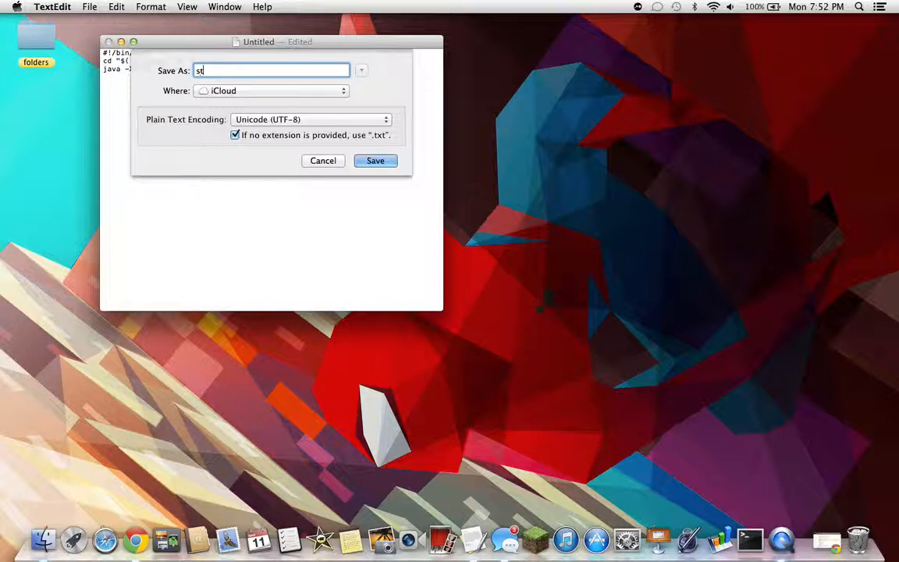
type("art")
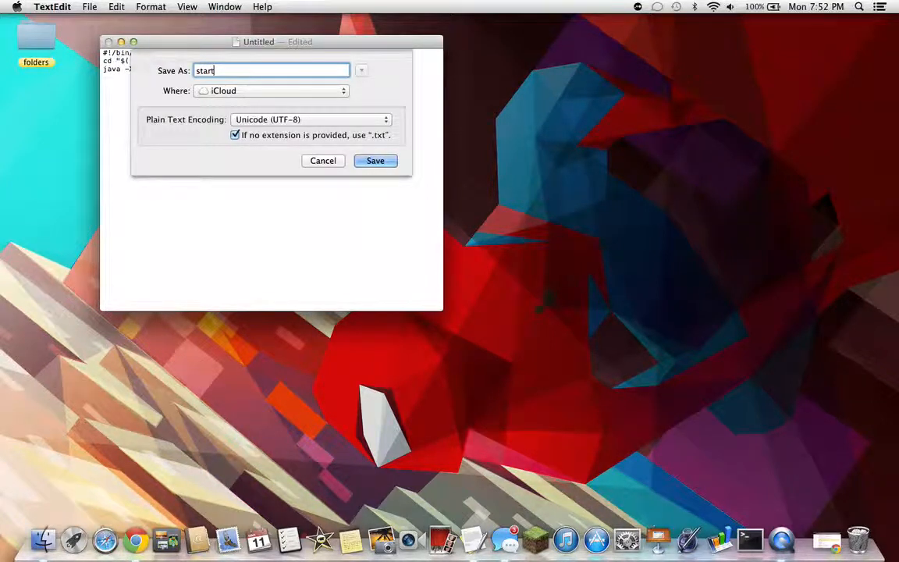
type(".command")
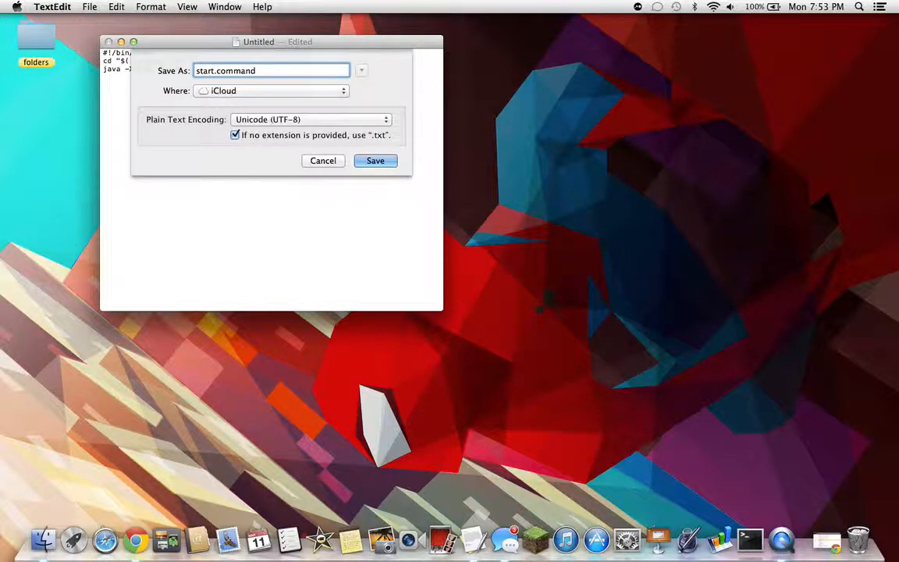
left_click(271, 91)
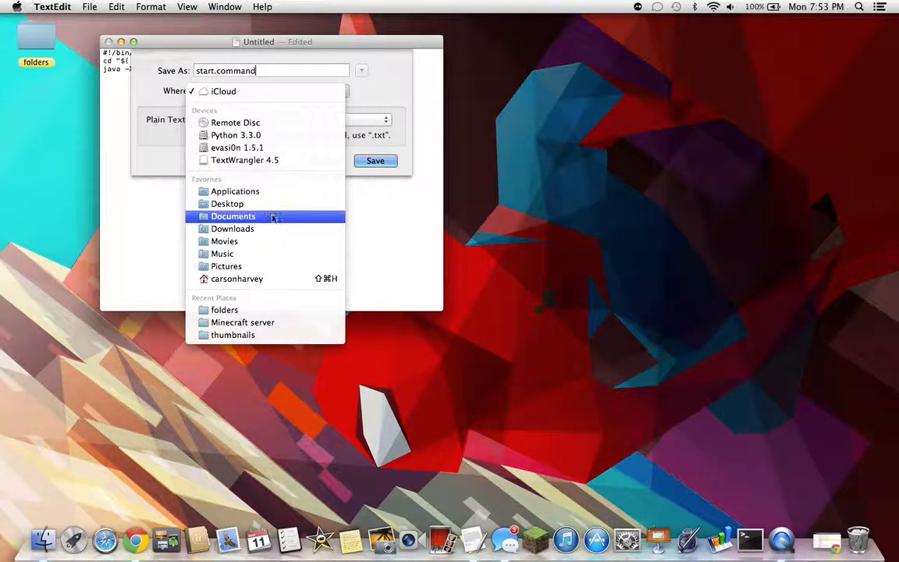
left_click(227, 203)
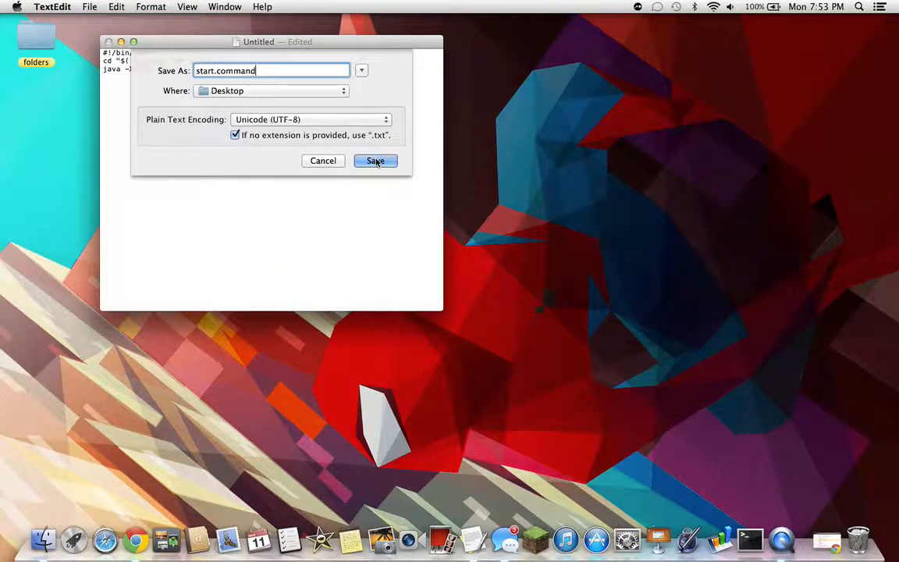
left_click(375, 161)
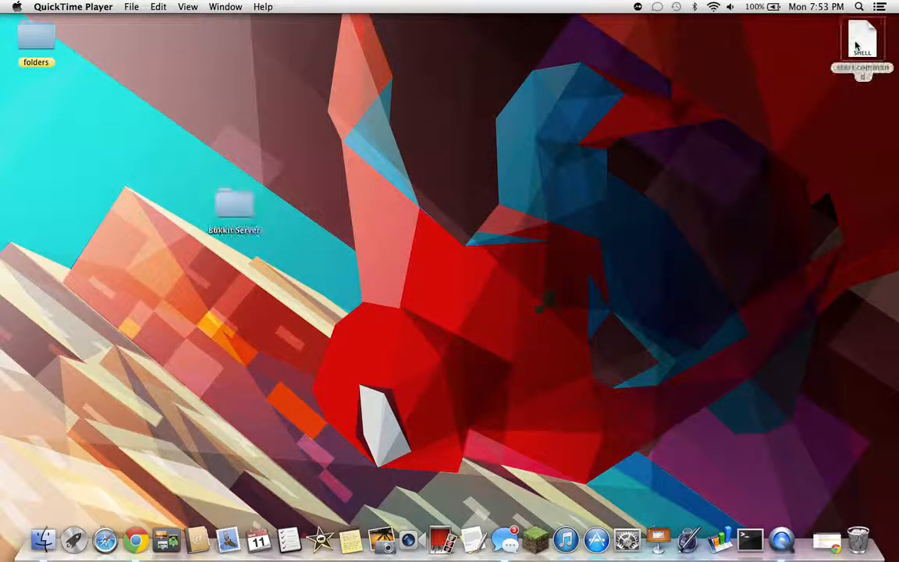
Drag start.command from the Desktop into the Bukkit Server folder
left_click_drag(861, 39, 242, 141)
type("textedi")
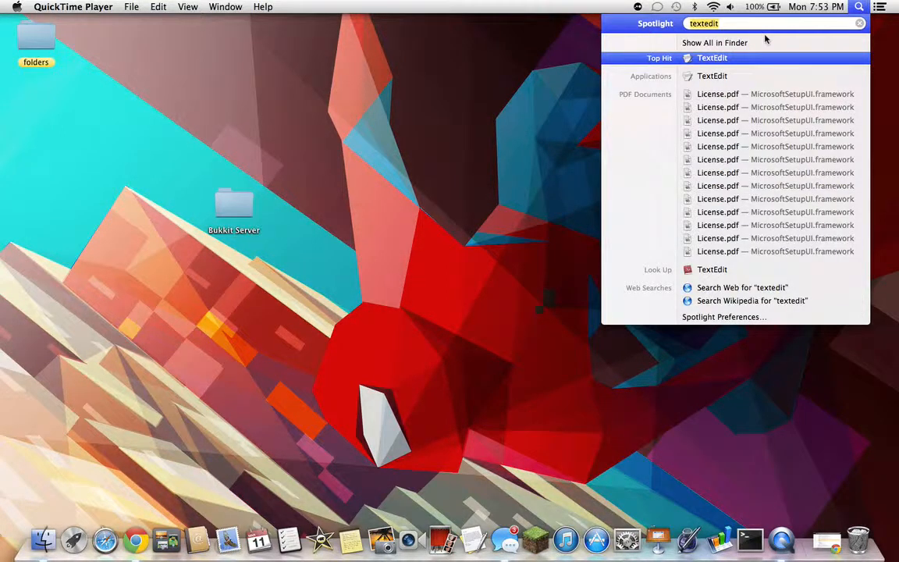
In Terminal, run chmod a+x on start.command from the Bukkit Server folder
type("termi")
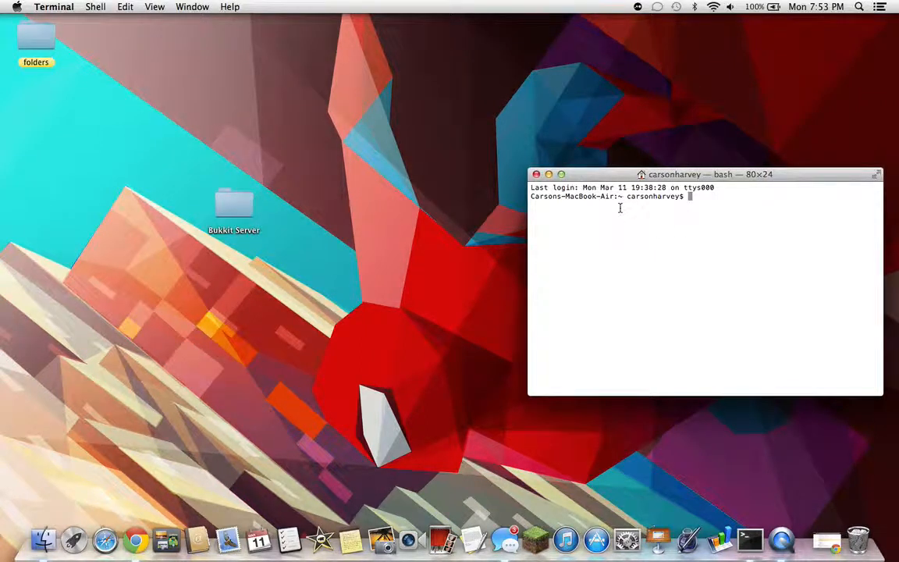
type("chm")
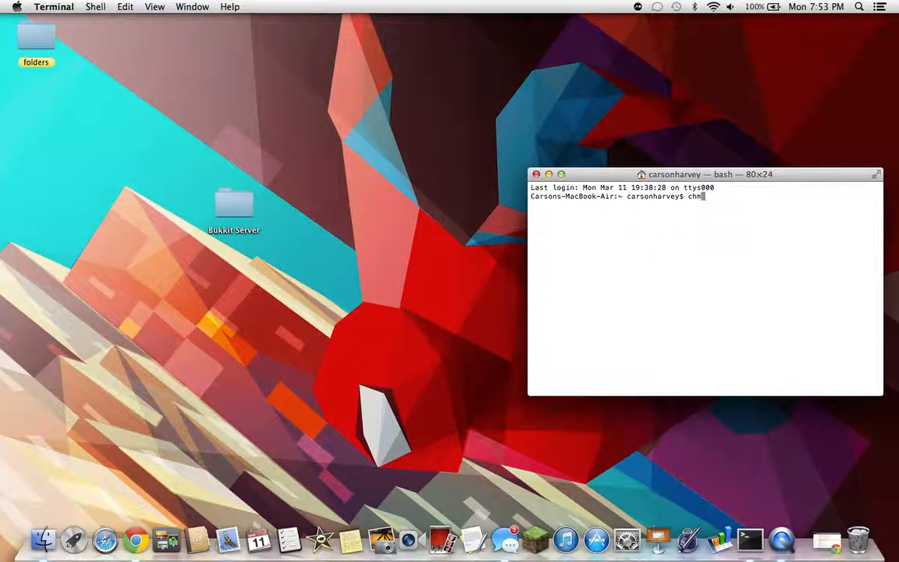
type("od")
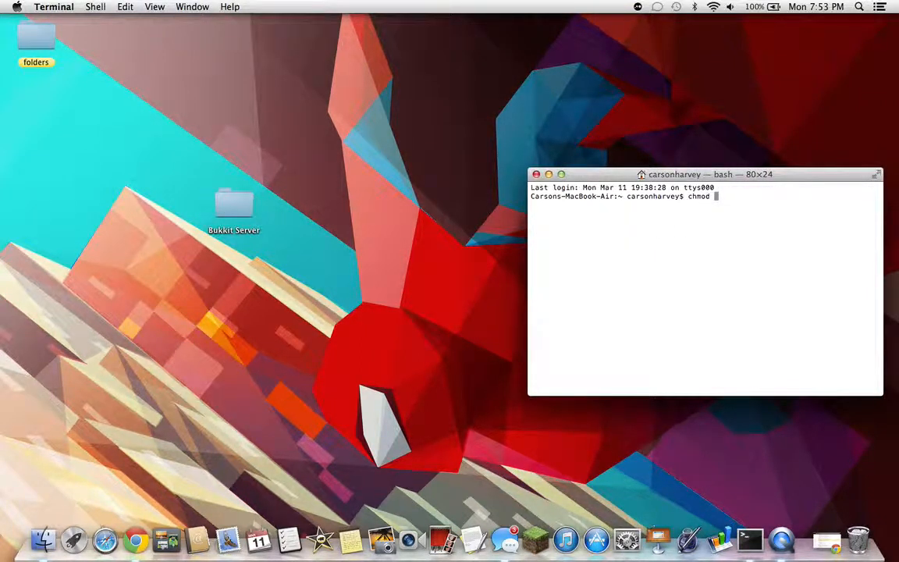
type("a+")
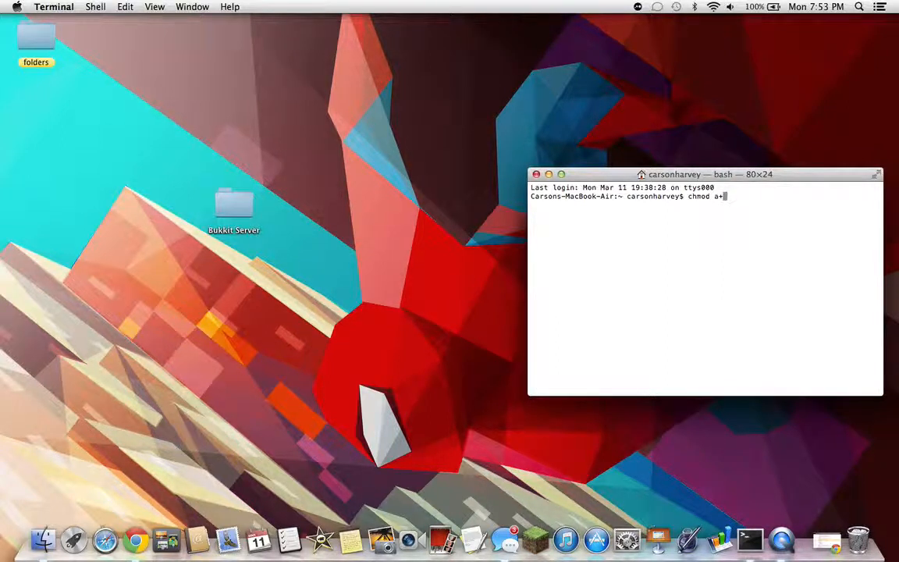
type("x")
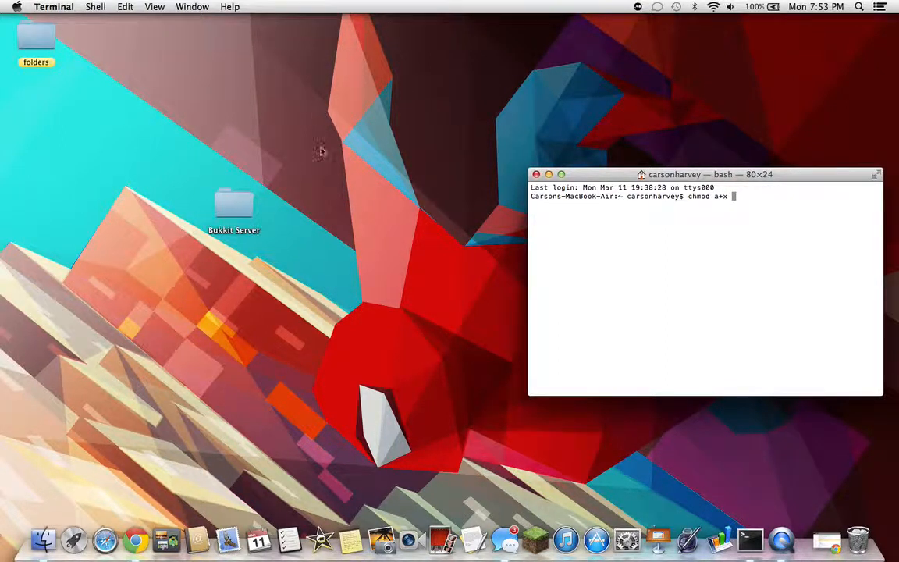
double_click(234, 206)
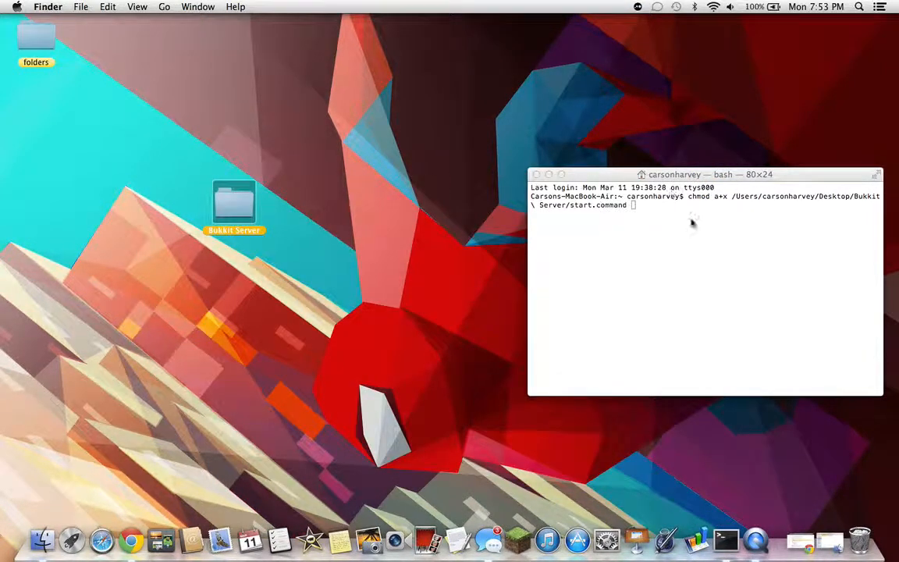
left_click(691, 273)
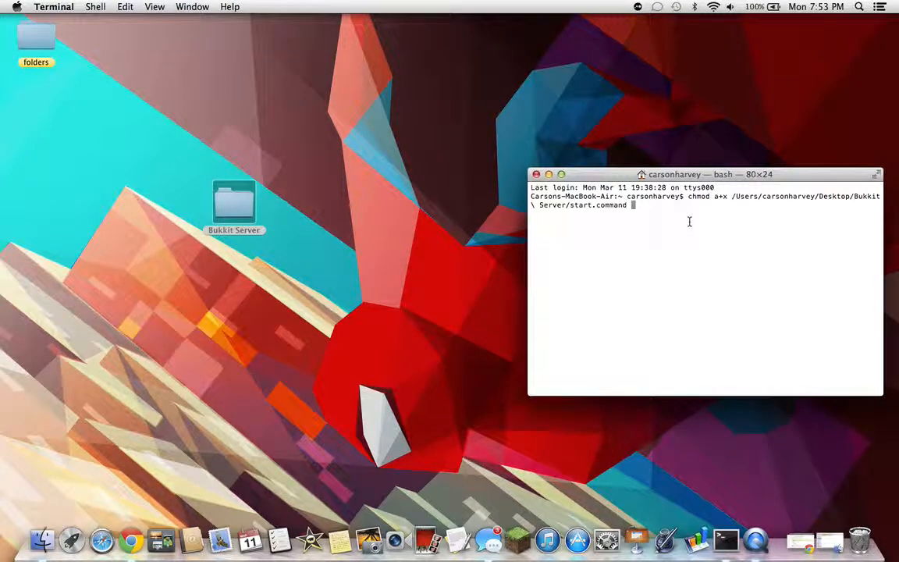
key("Return")
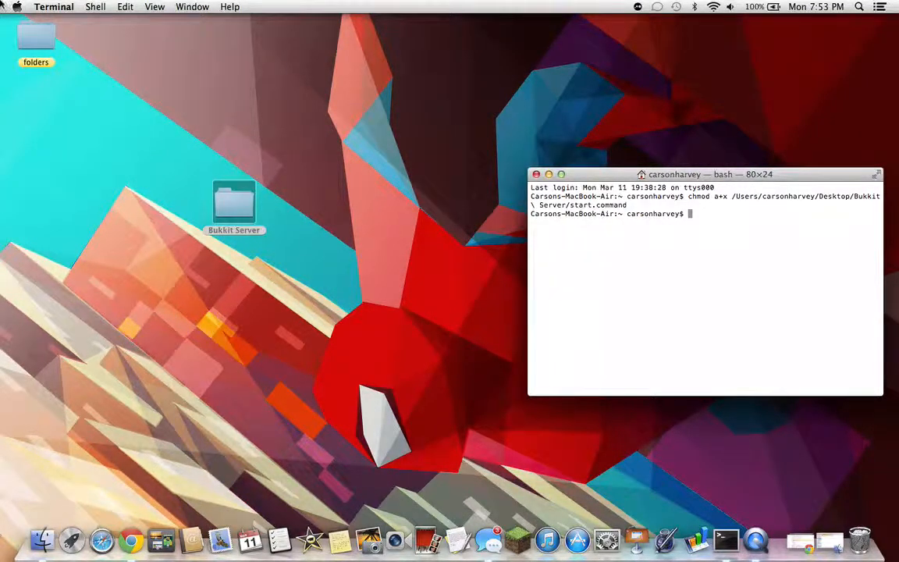
Quit Terminal and double-click start.command in Bukkit Server to launch the CraftBukkit server
left_click(53, 7)
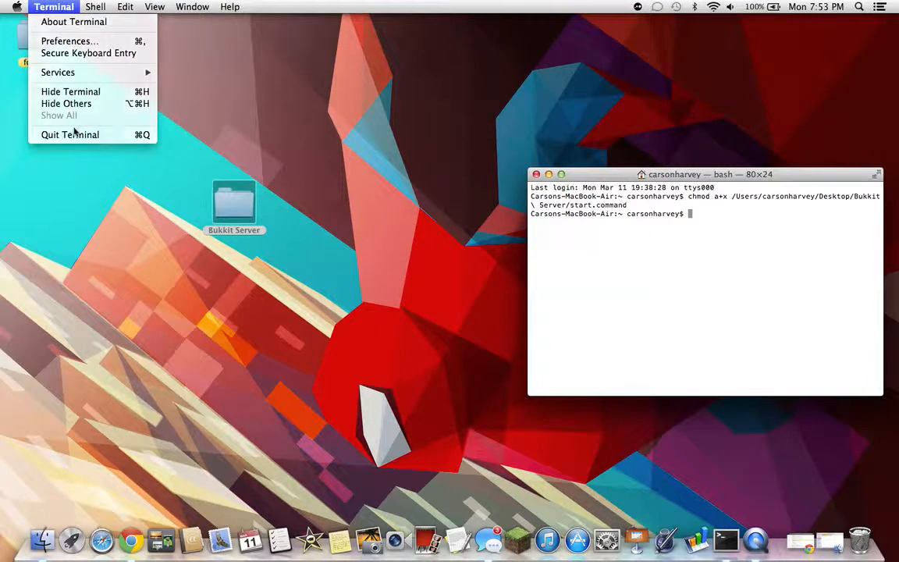
left_click(121, 141)
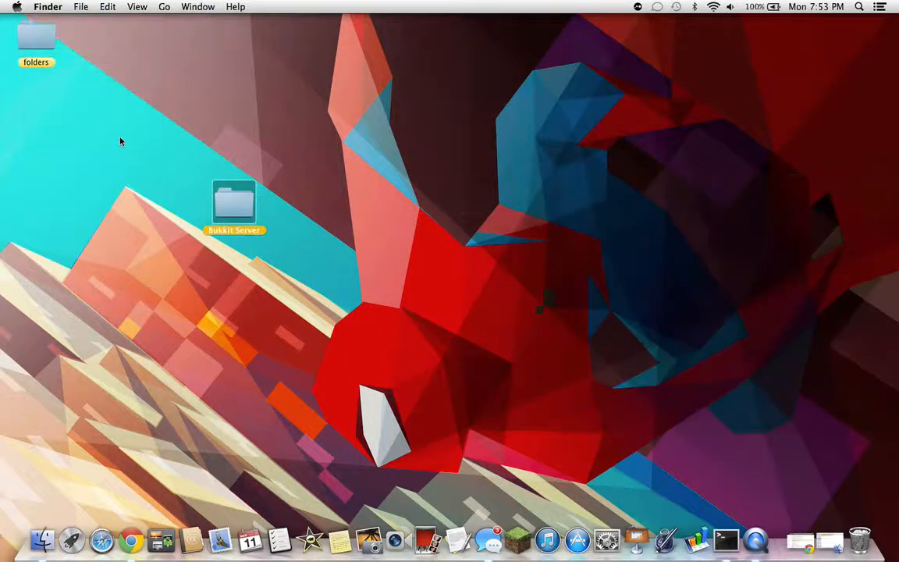
double_click(235, 203)
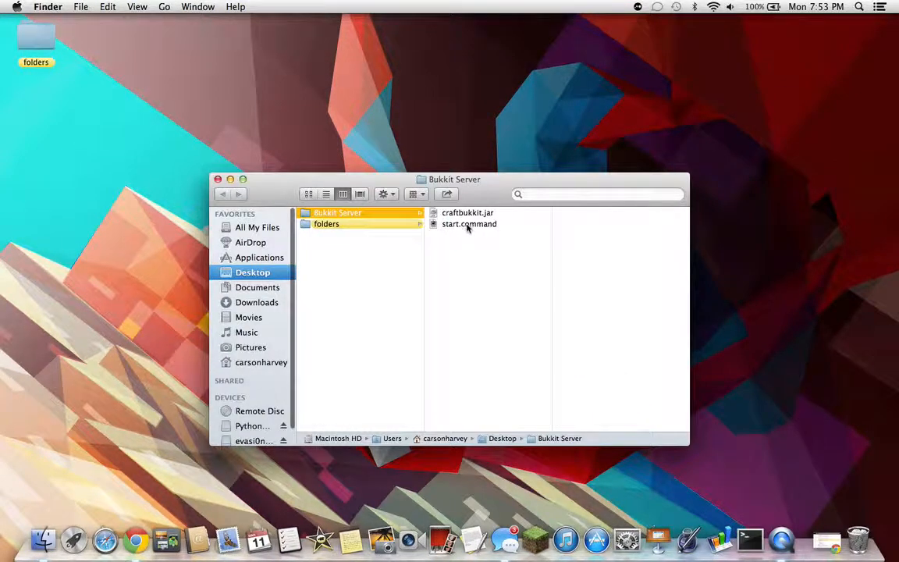
left_click(469, 224)
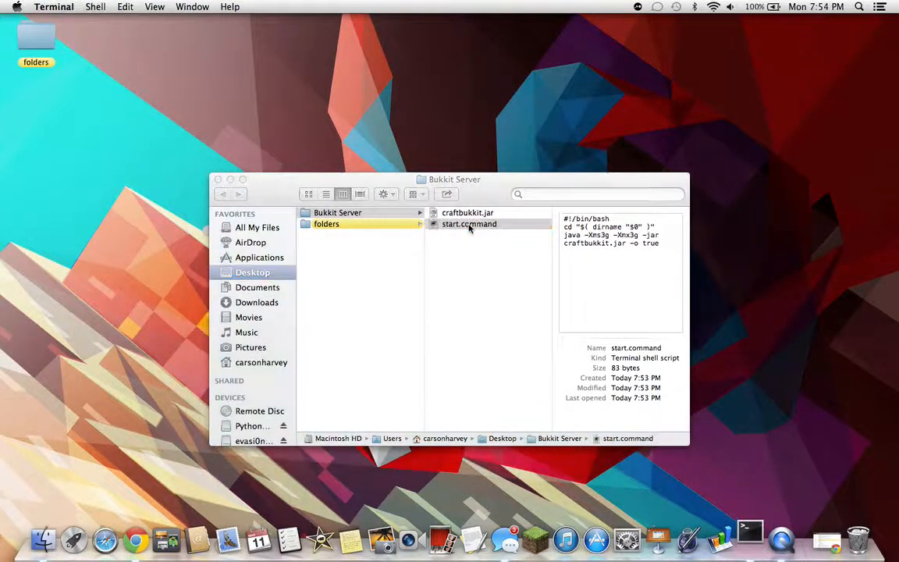
double_click(469, 224)
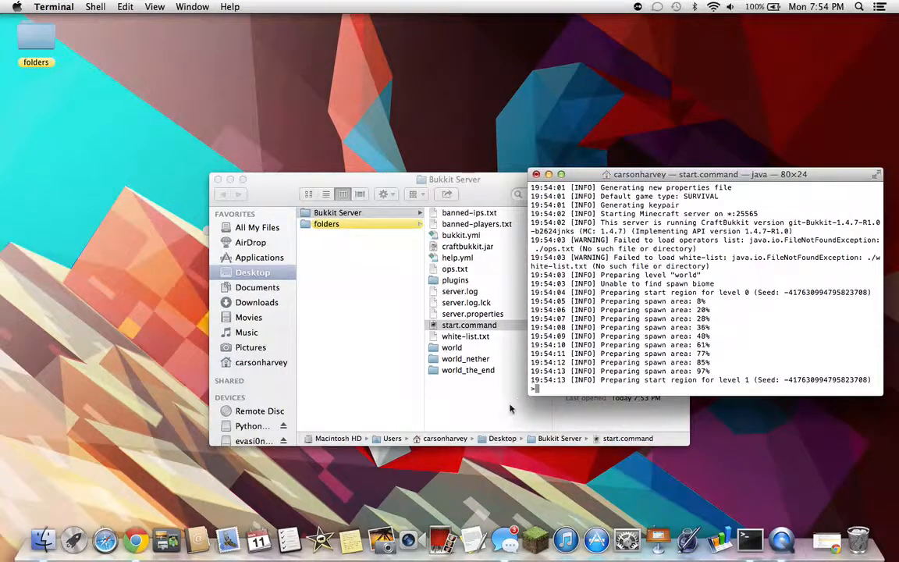
Bring the Bukkit Server folder window to the front while the server finishes loading
left_click(468, 369)
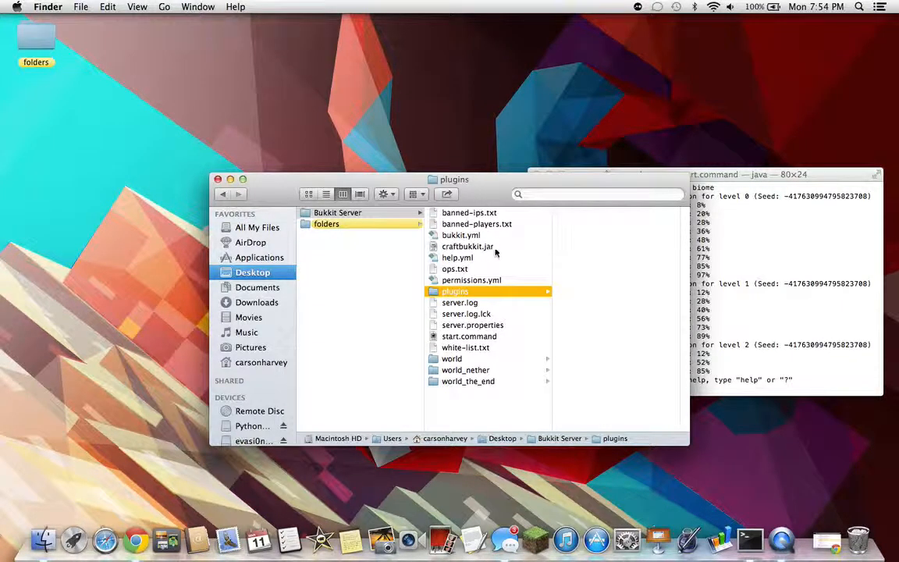
mouse_move(487, 228)
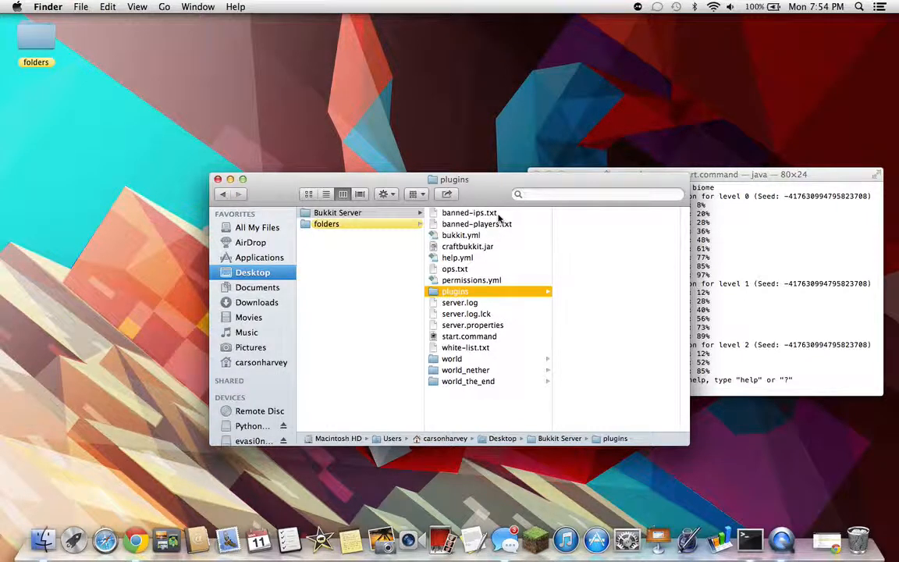
Preview banned-players.txt, ops.txt, server.properties, server.log and banned-ips.txt in Finder
left_click(476, 224)
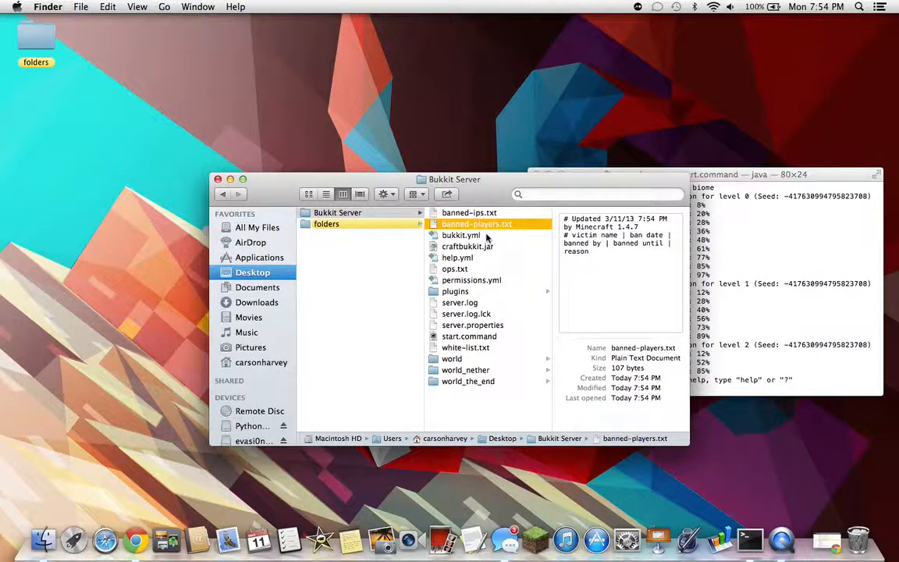
left_click(454, 268)
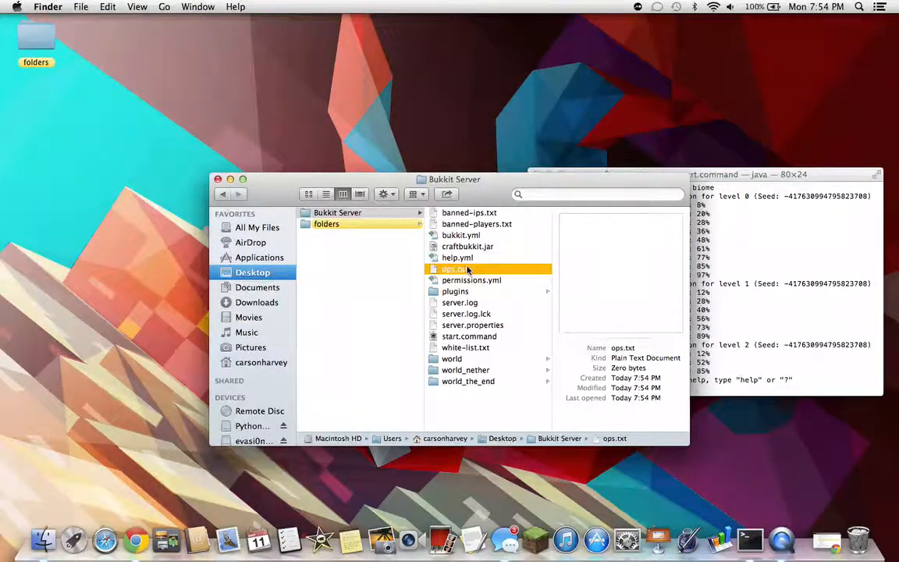
left_click(472, 324)
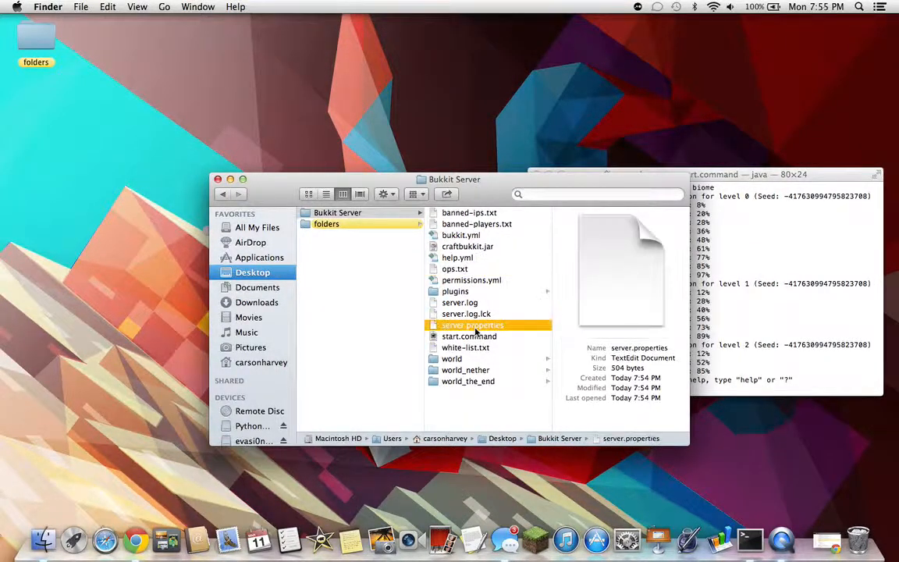
left_click(458, 302)
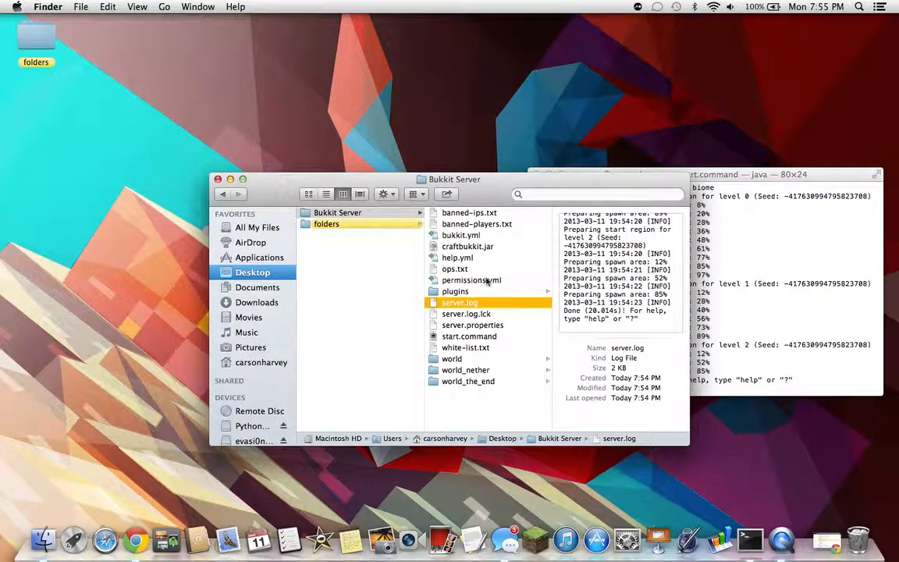
left_click(455, 268)
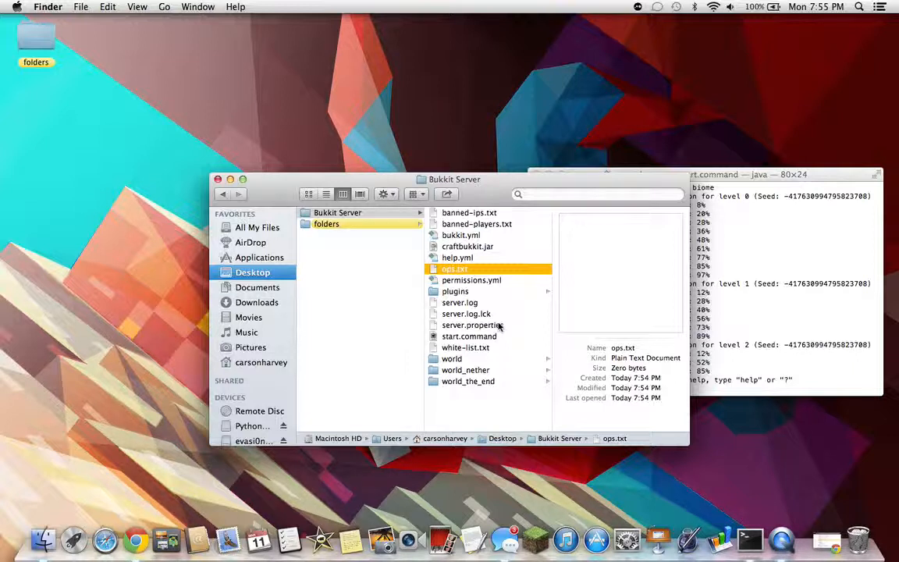
mouse_move(752, 265)
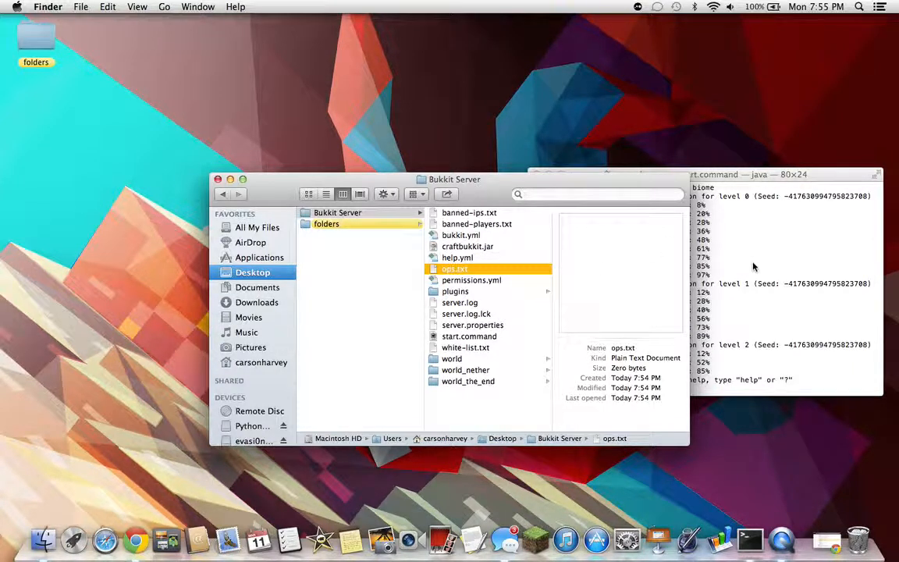
mouse_move(499, 325)
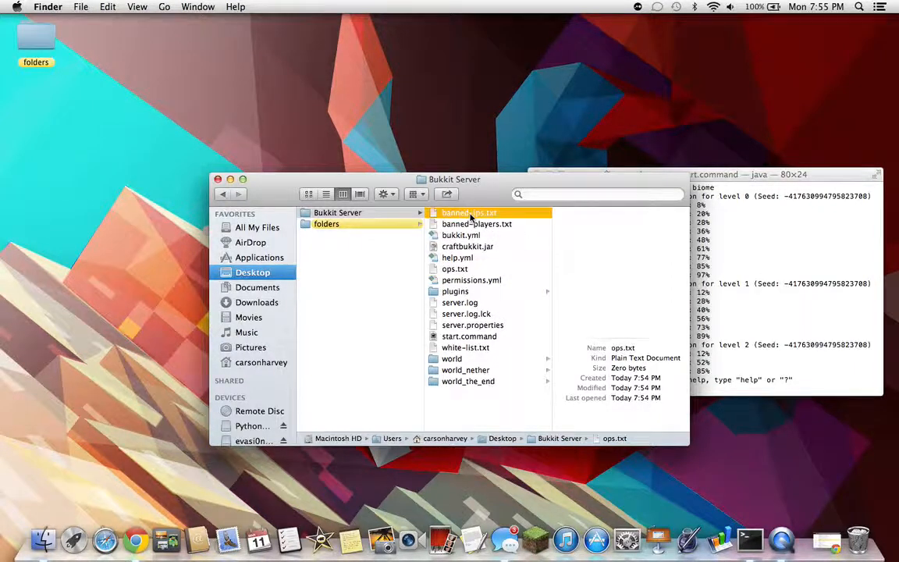
left_click(468, 212)
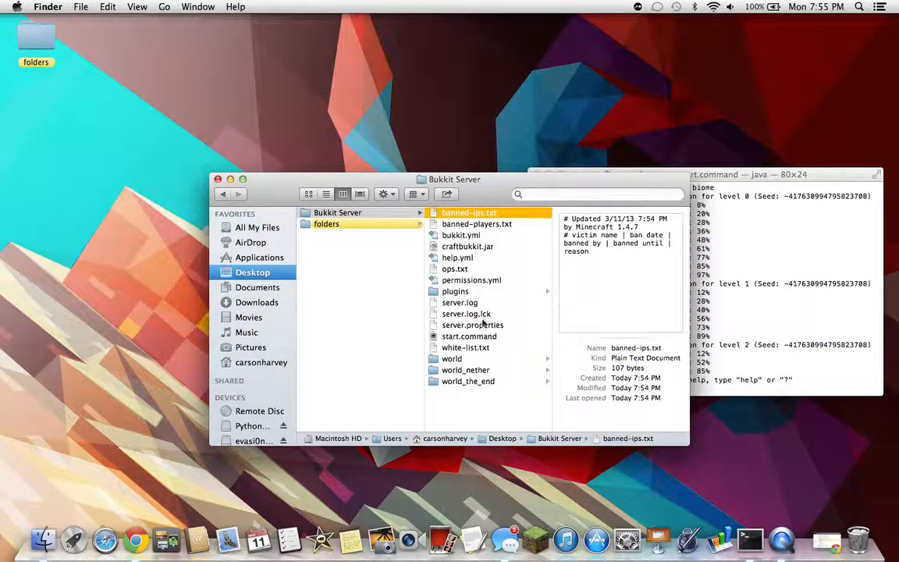
Open server.properties in TextEdit and set allow-flight to true
double_click(472, 324)
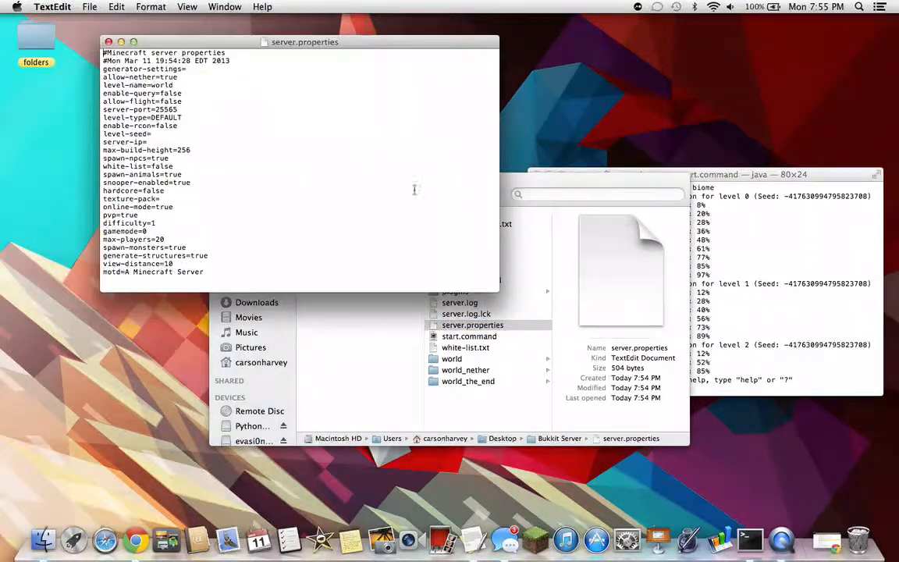
mouse_move(257, 203)
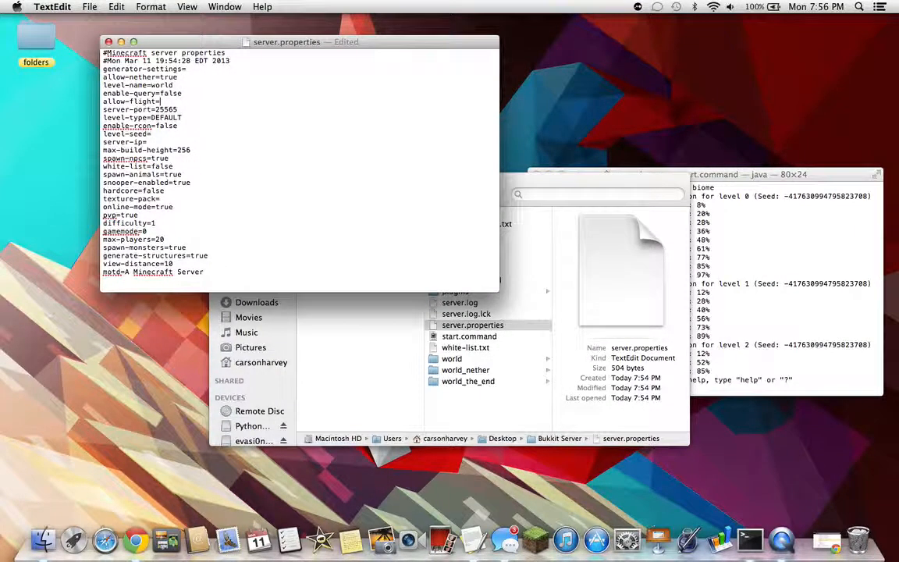
type("true")
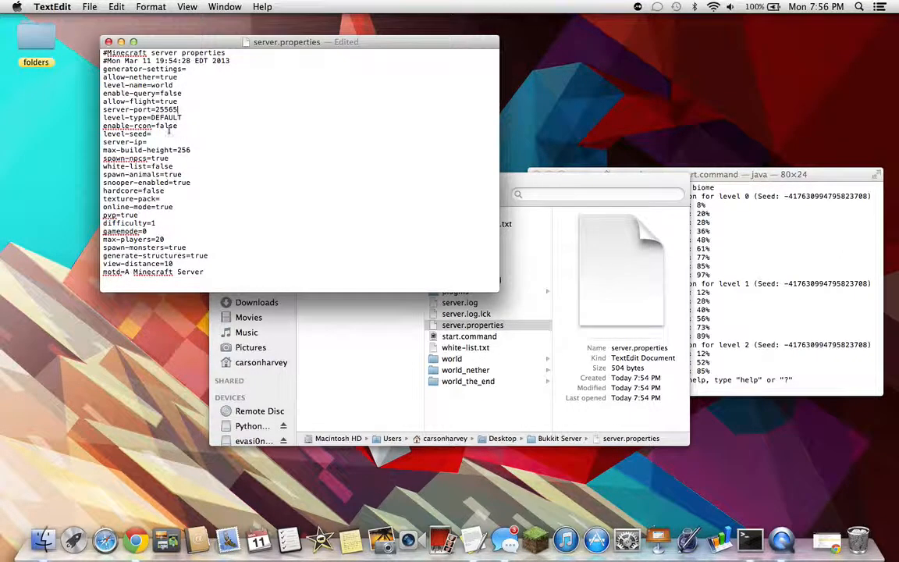
type("hw")
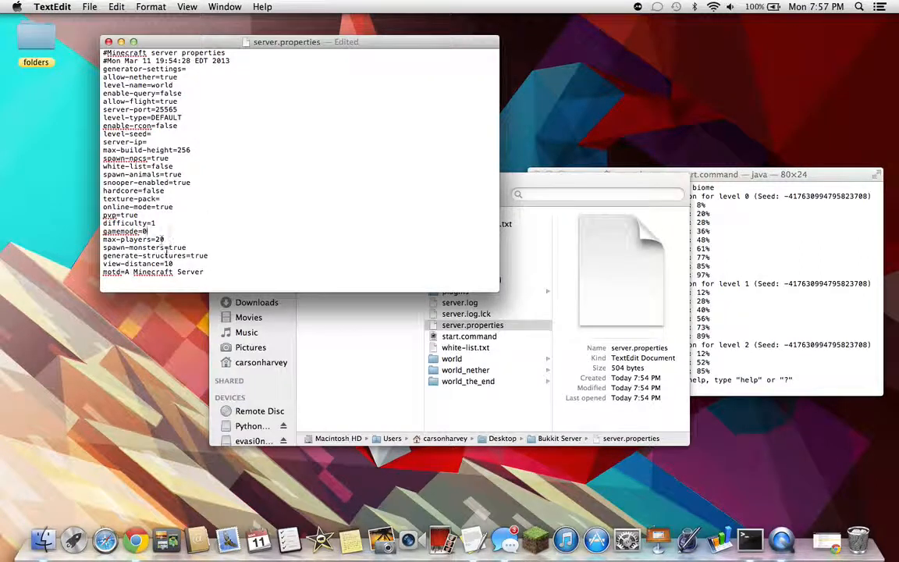
mouse_move(200, 237)
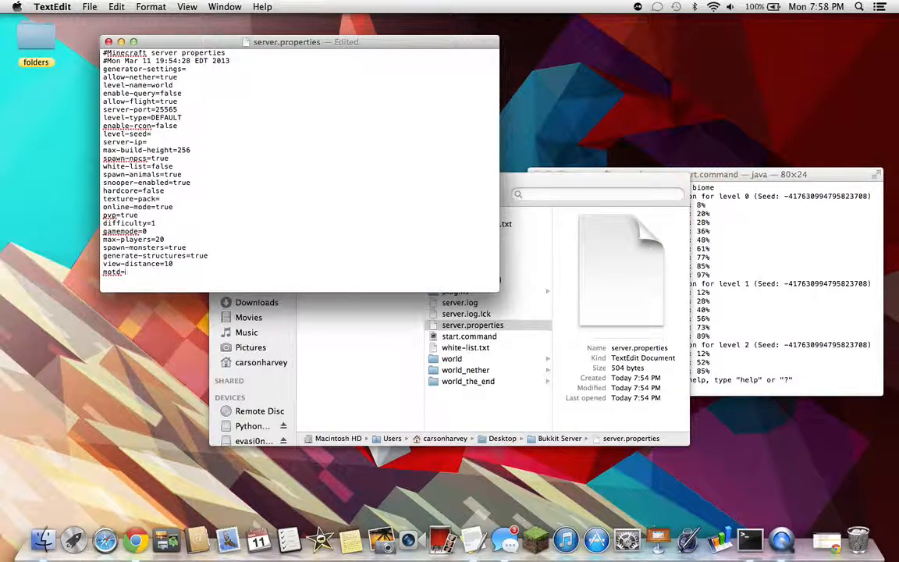
Change the motd to 'Youtube Test' and save server.properties
type("YO")
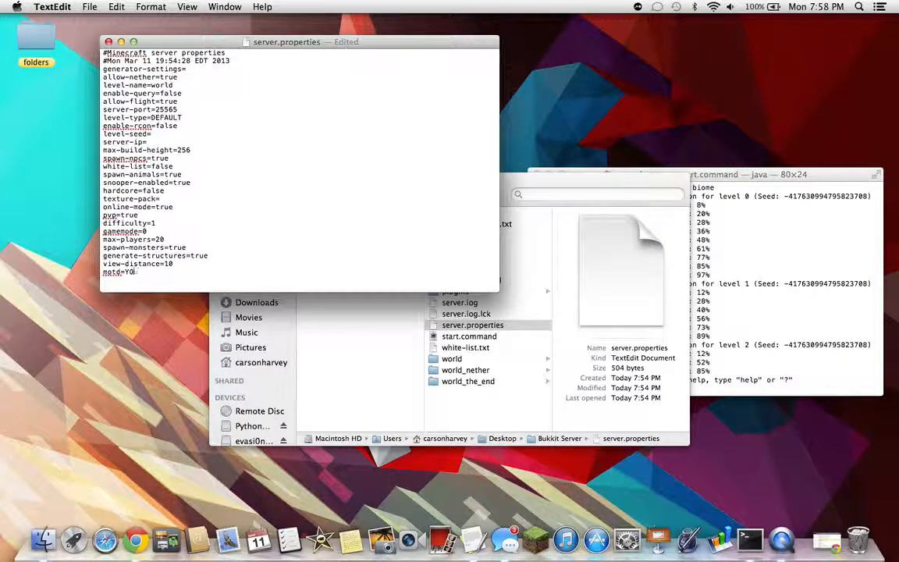
type("Youtube T")
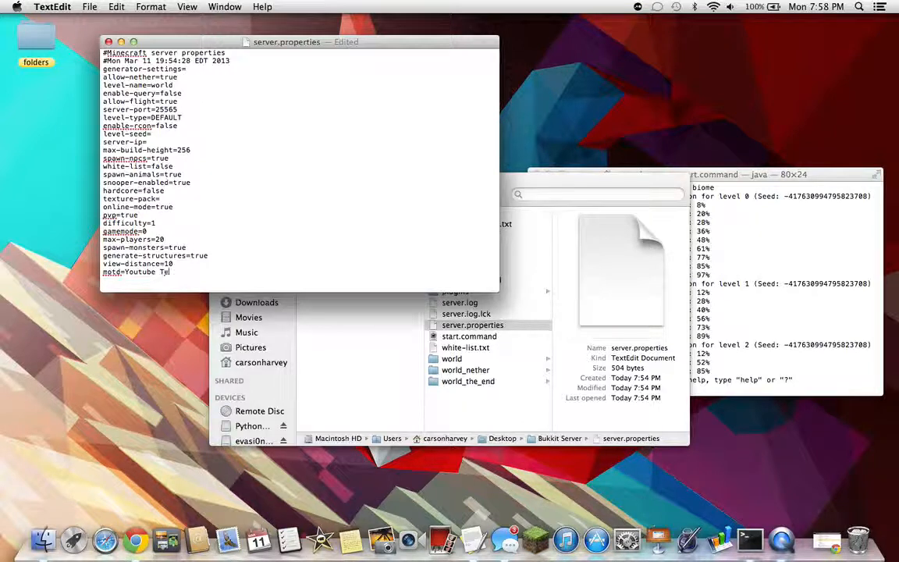
type("est")
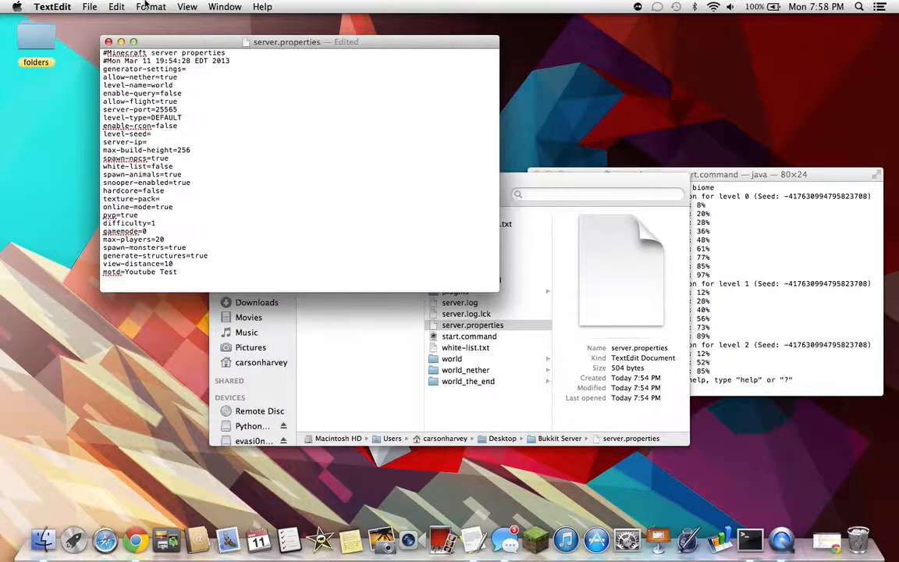
left_click(89, 6)
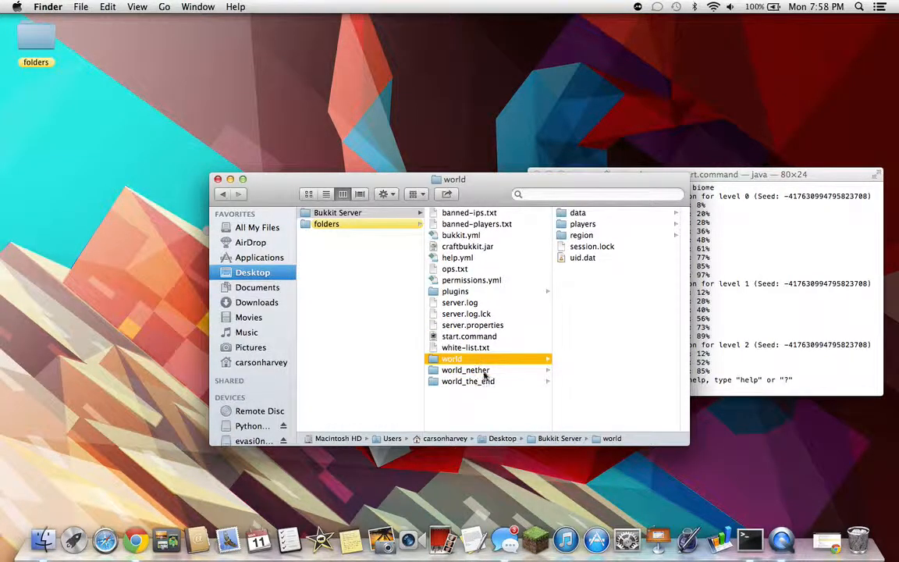
Preview the start.command launch script, then bring the server console forward
left_click(468, 380)
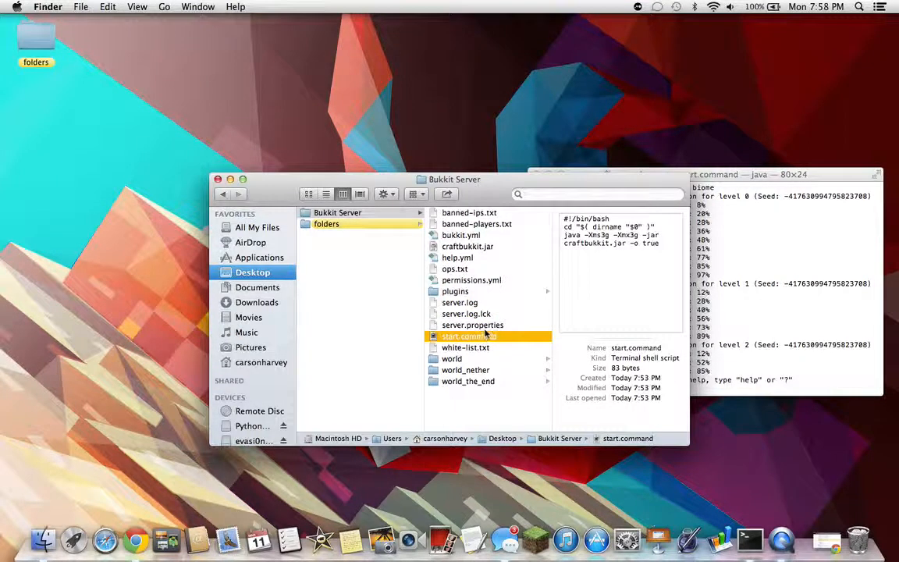
left_click(472, 324)
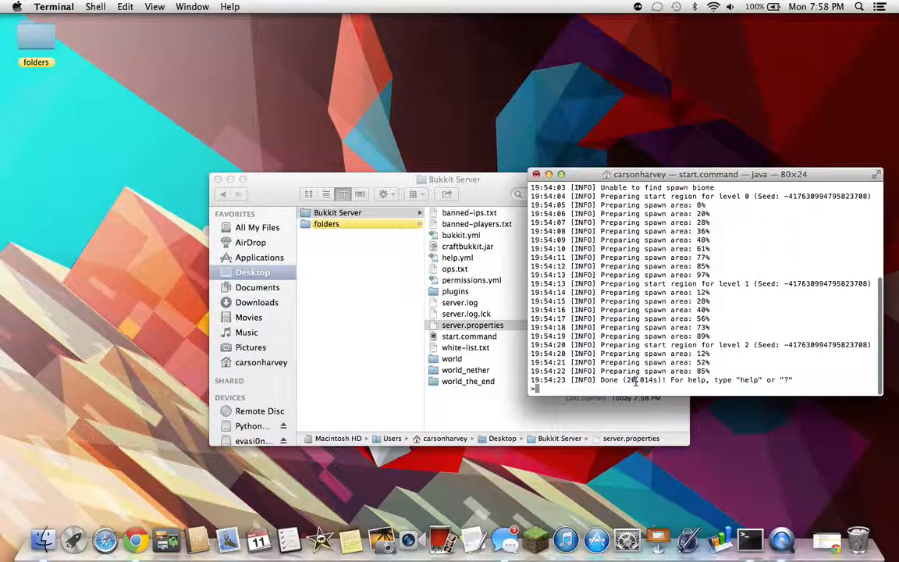
Stop the Bukkit server with 'stop' and close its finished console window
type("stop")
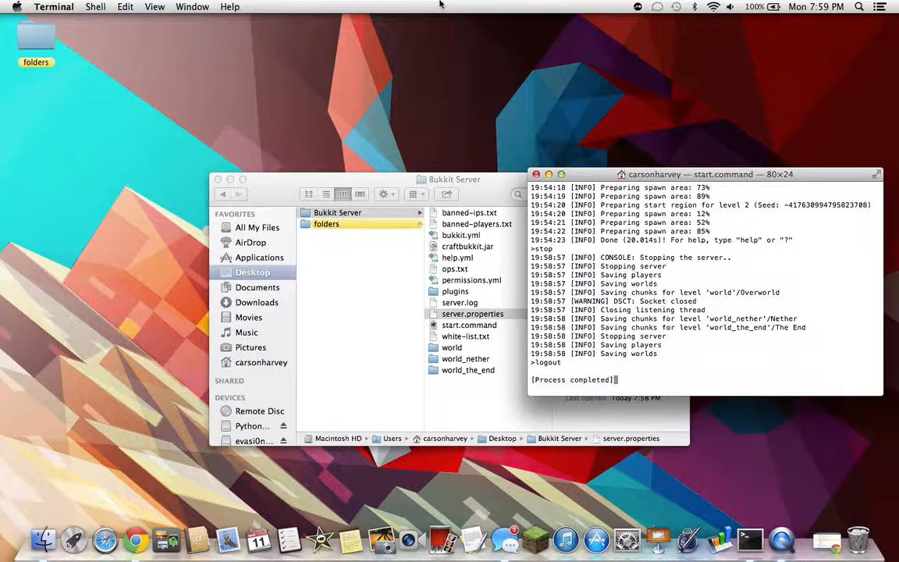
left_click(53, 6)
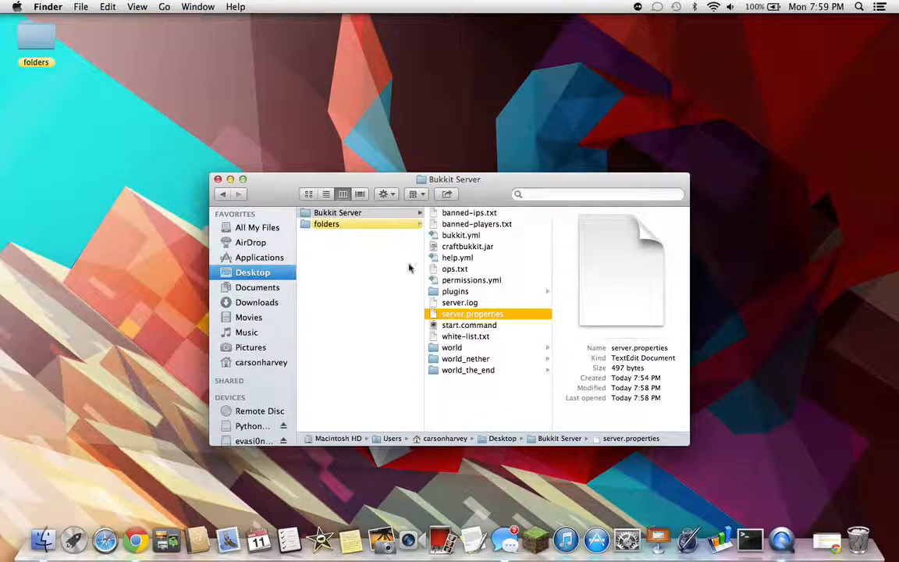
mouse_move(84, 126)
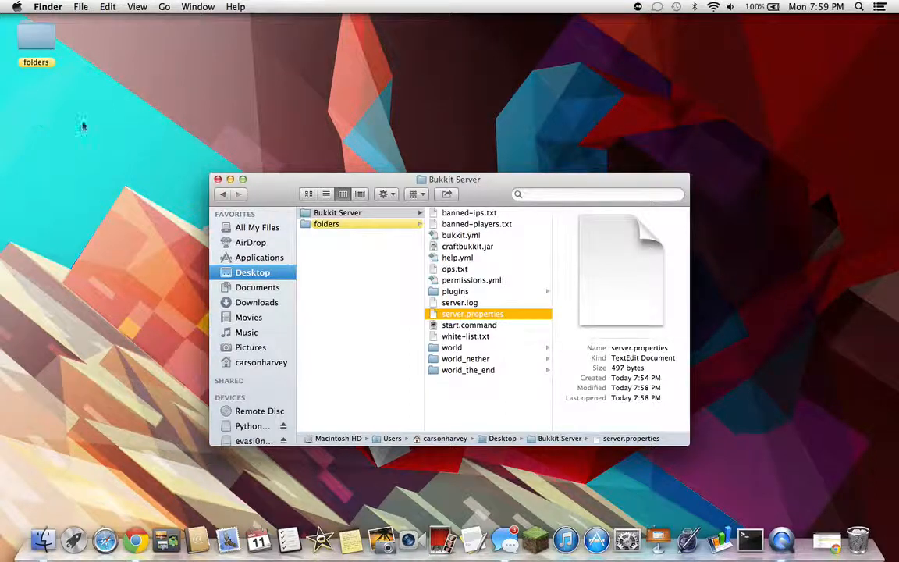
Relaunch the Bukkit server by running start.command again
double_click(469, 324)
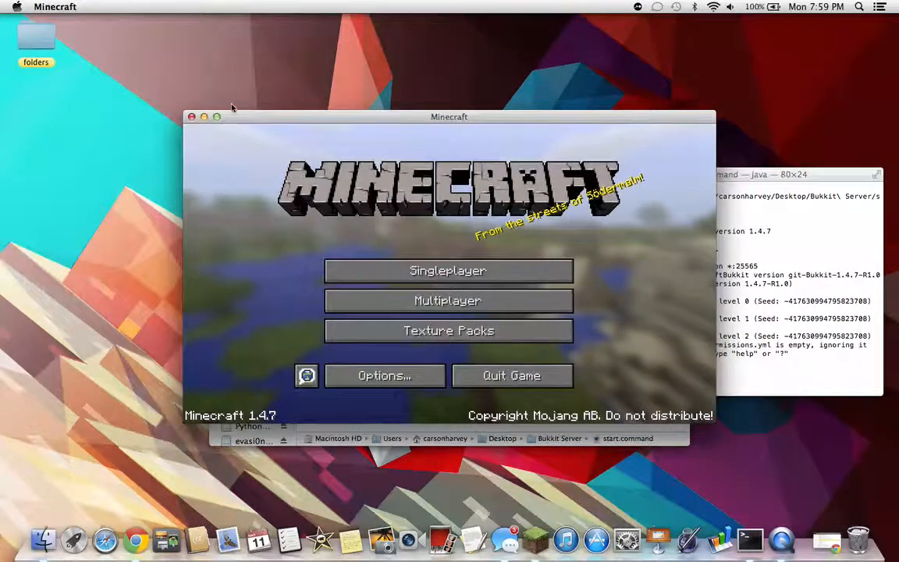
Open Minecraft's multiplayer list, showing the 'Youtube Test' server at 0/20 players
left_click(447, 301)
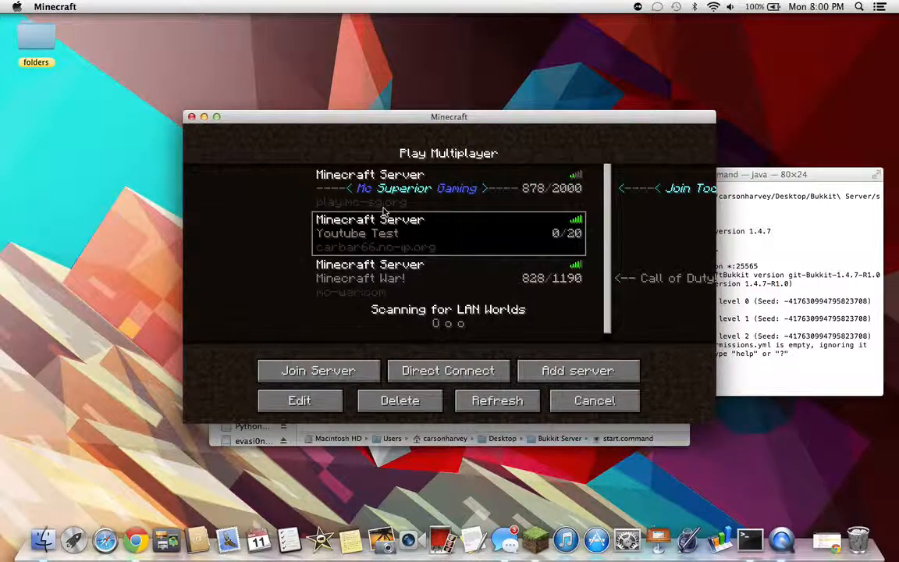
mouse_move(421, 236)
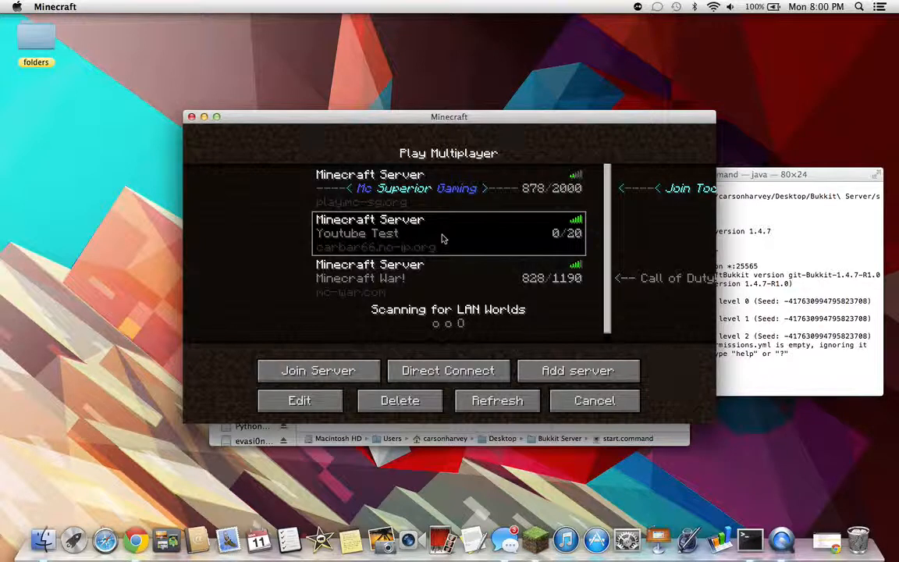
mouse_move(577, 370)
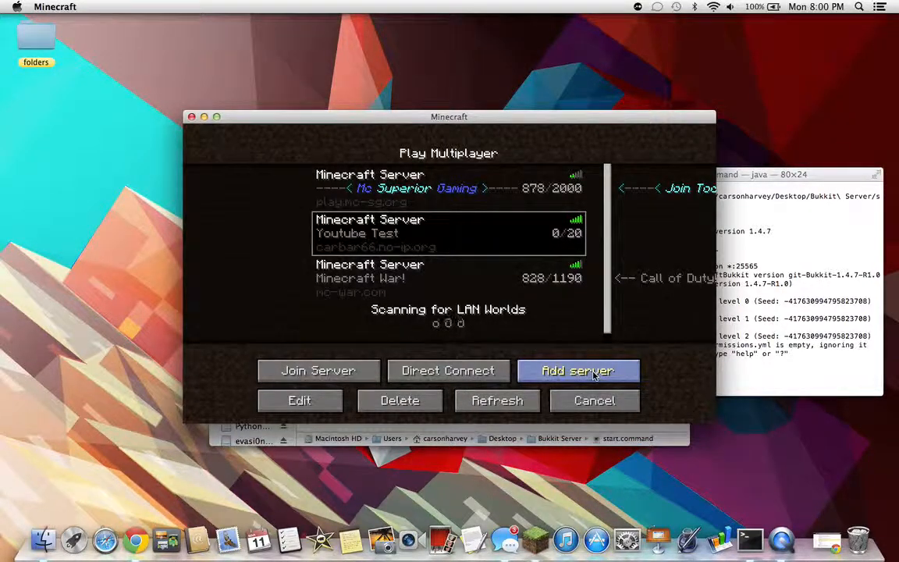
Add a server entry with address 'localhost' and join it
left_click(577, 371)
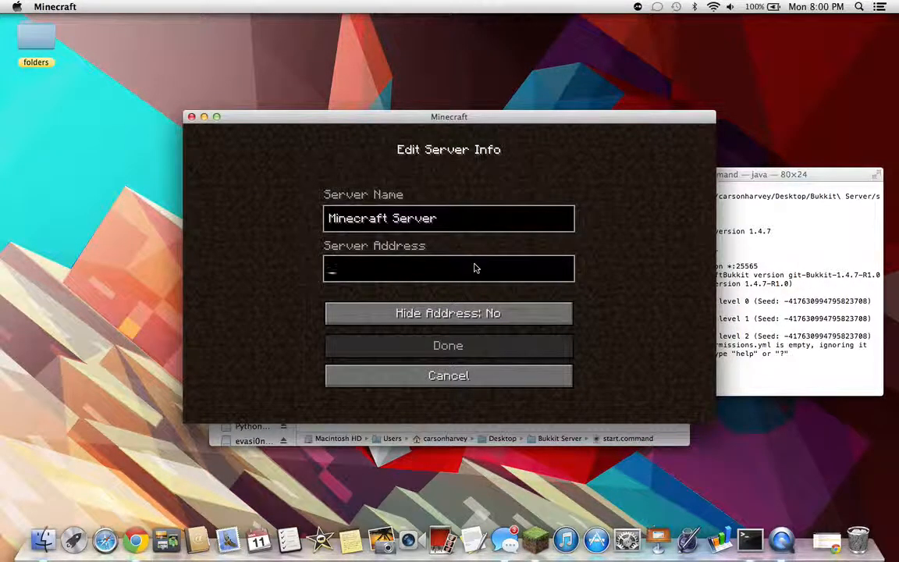
type("localh")
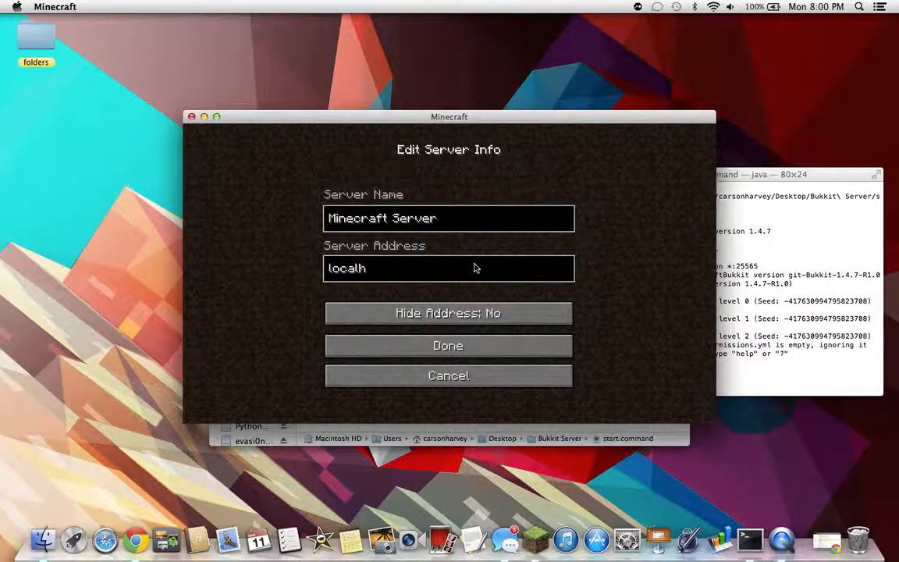
left_click(448, 345)
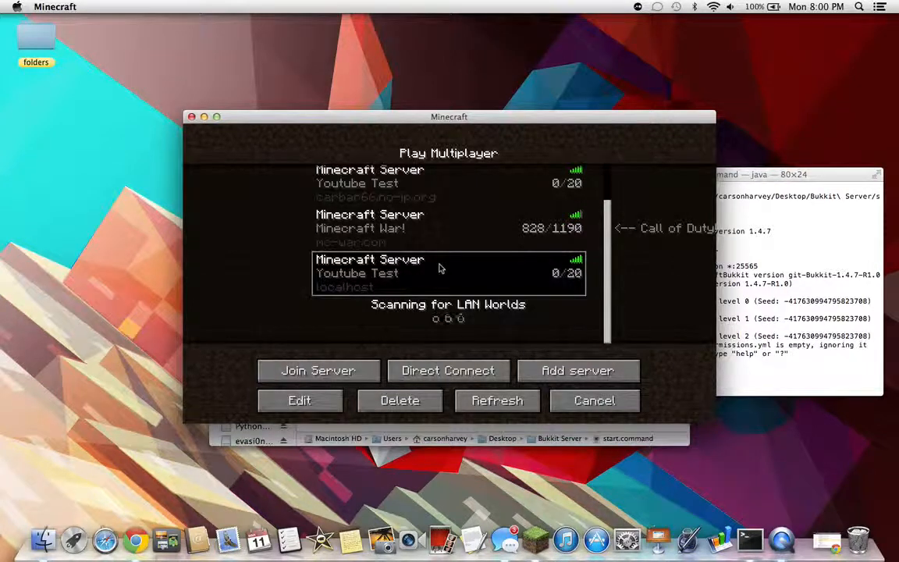
mouse_move(390, 279)
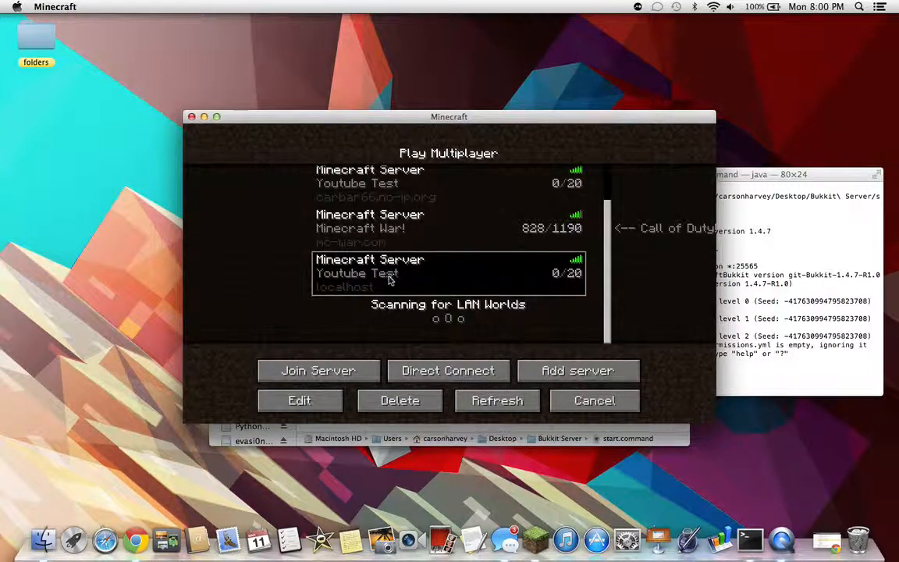
left_click(318, 369)
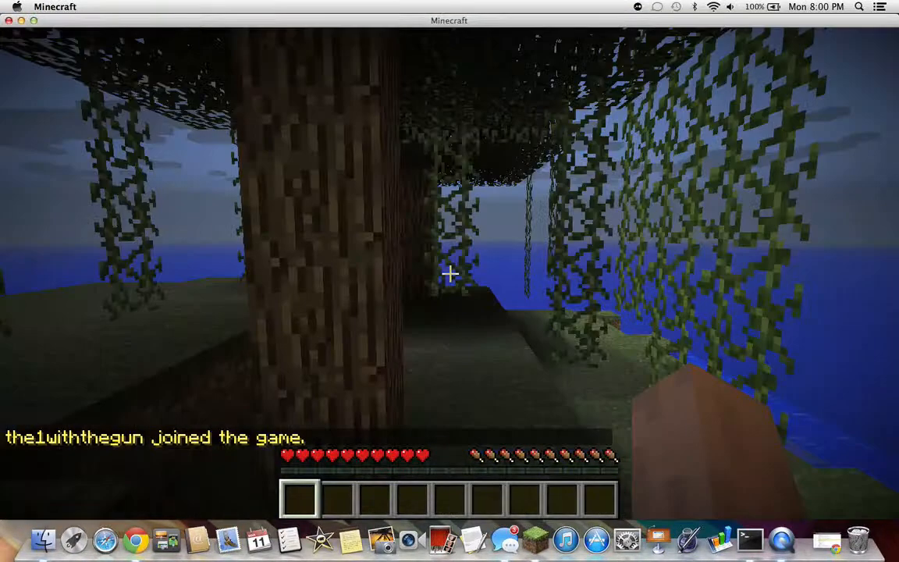
mouse_move(449, 273)
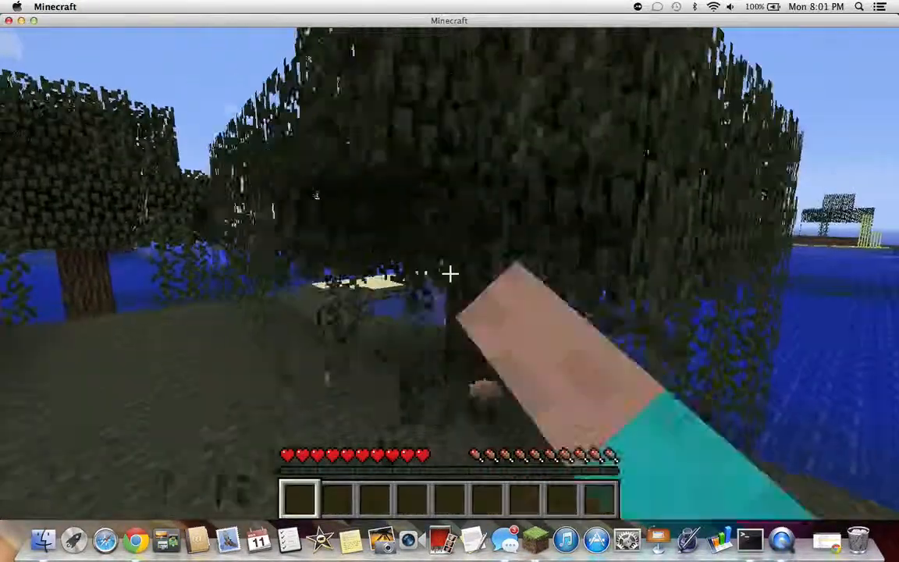
mouse_move(450, 273)
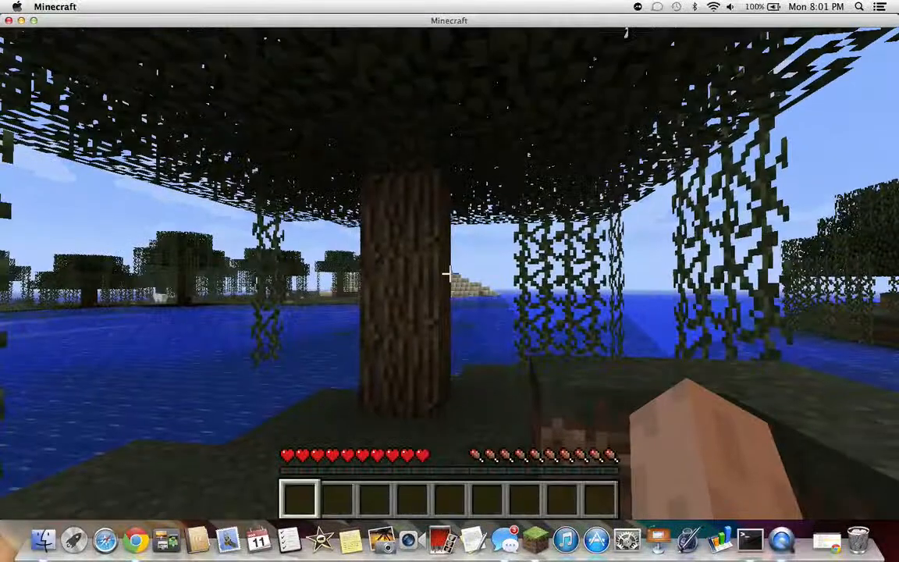
Open the in-game pause menu after exploring the local server world
key("Escape")
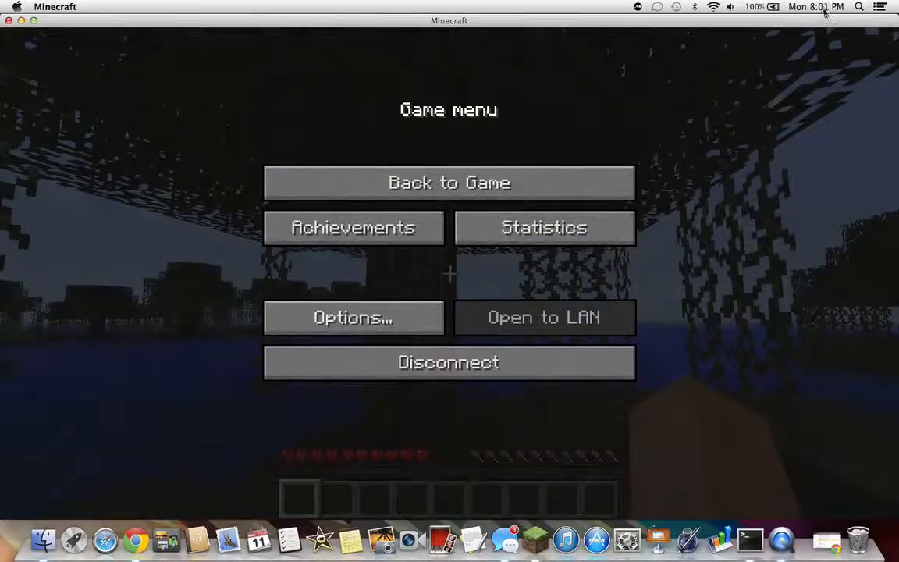